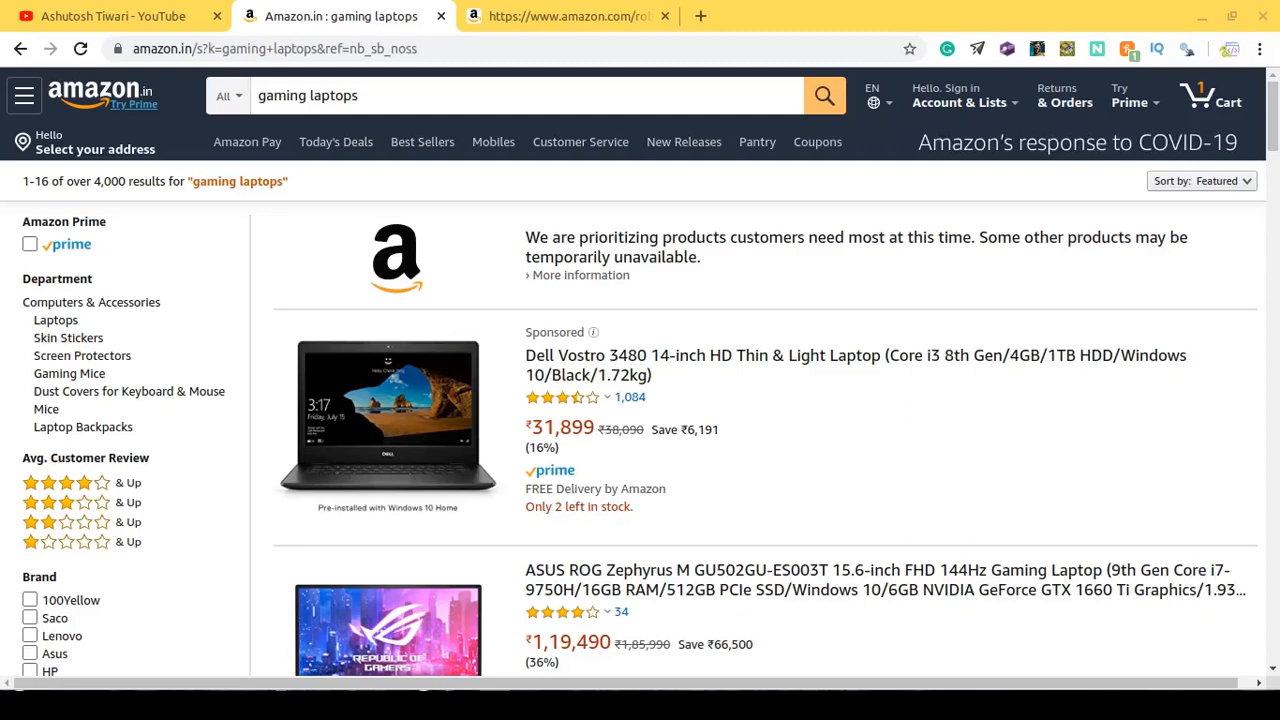
Switch to the amazon.com/robots.txt tab and scroll through its Allow and Disallow rules.
scroll(down, 3)
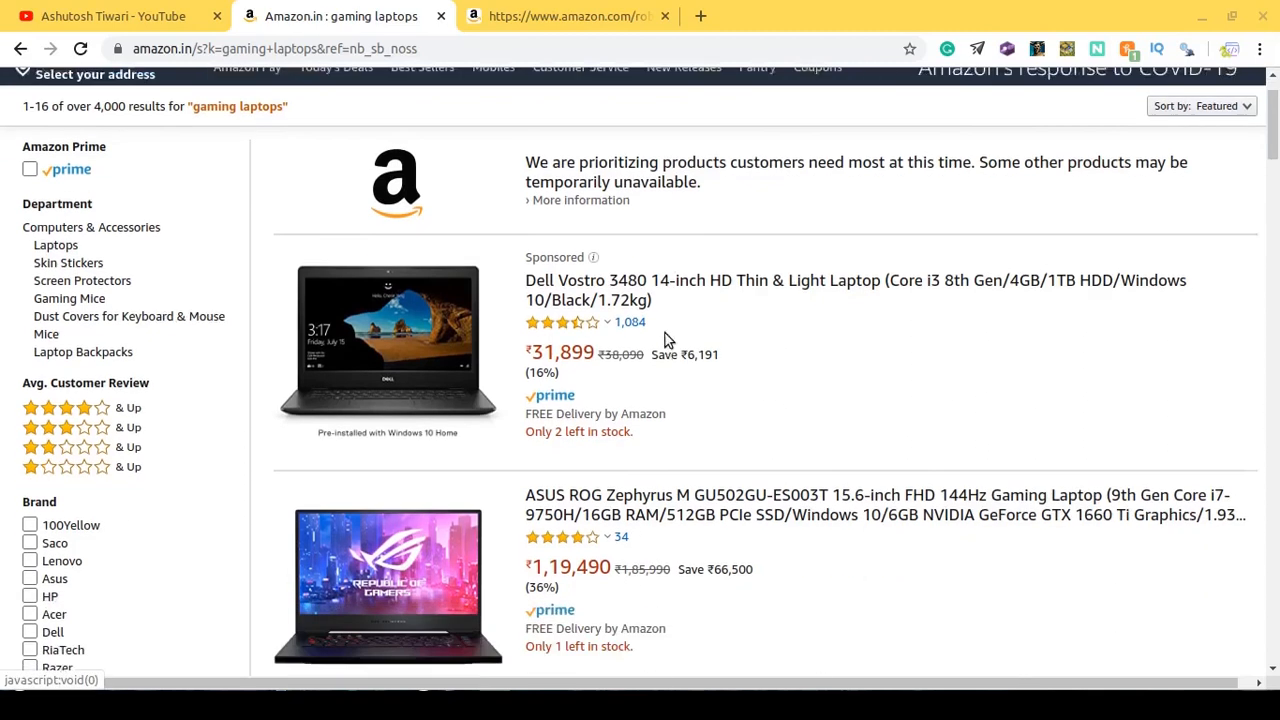
scroll(down, 3)
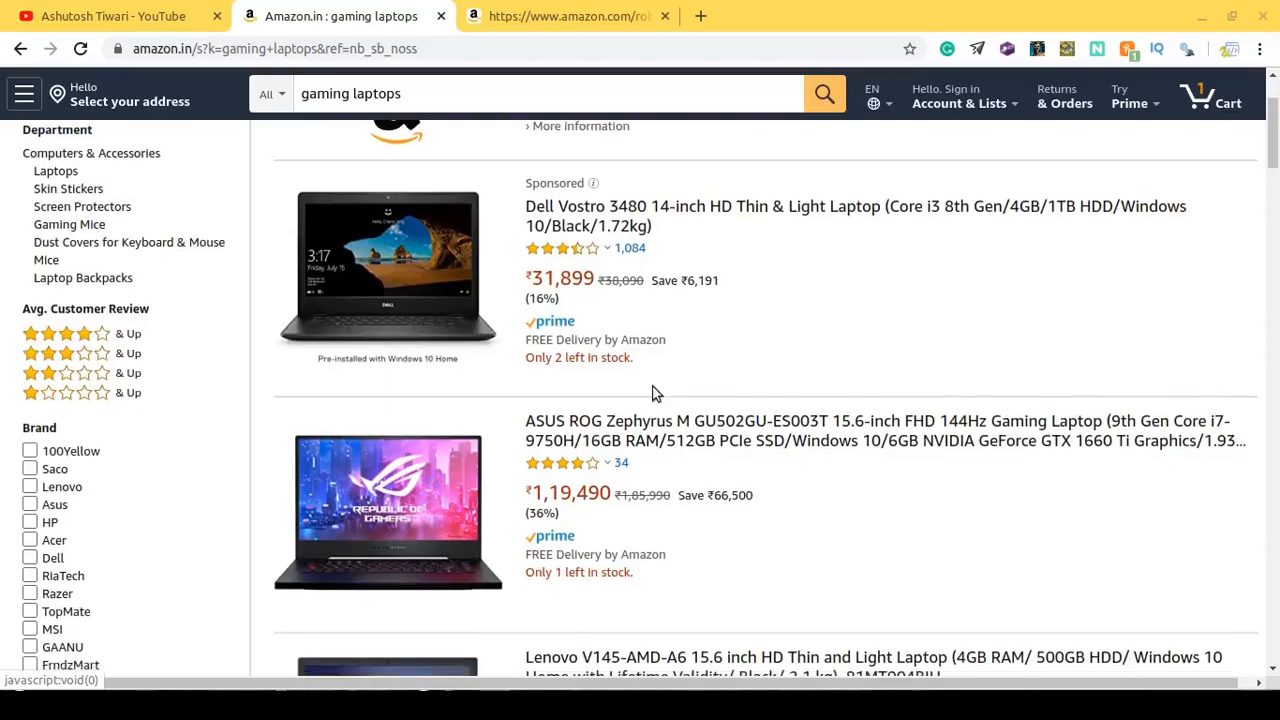
scroll(down, 3)
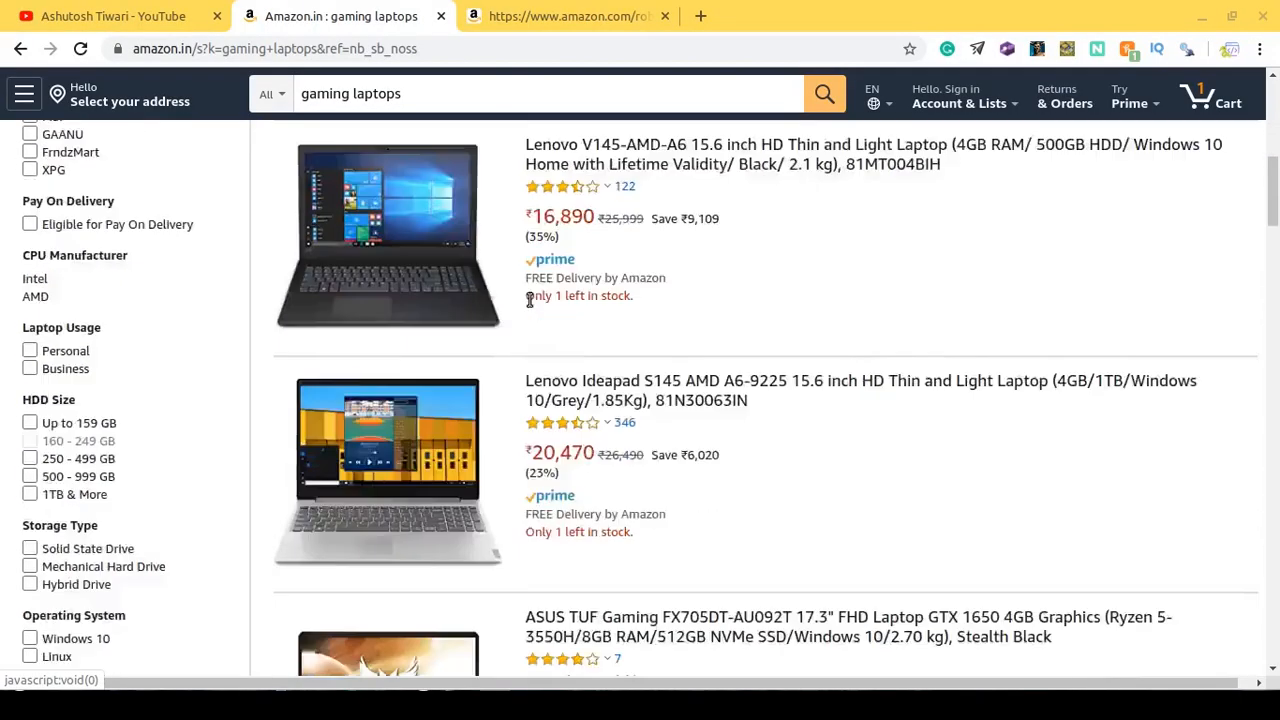
scroll(down, 3)
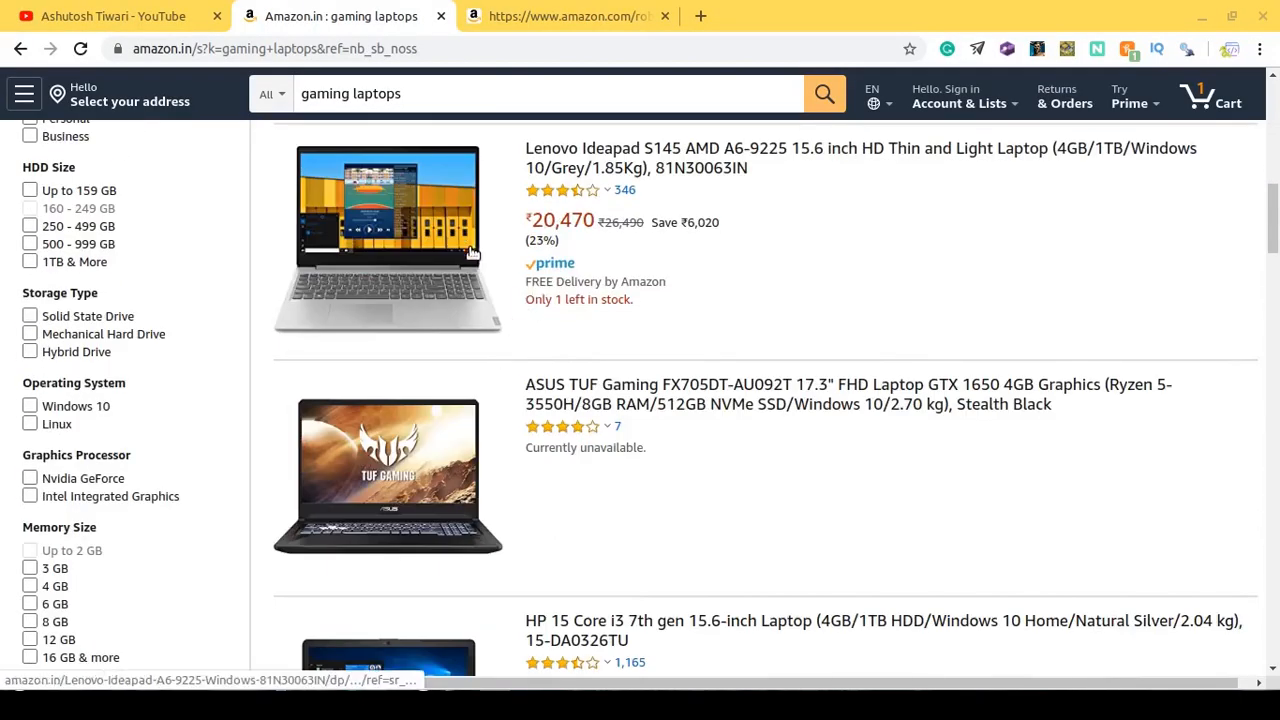
mouse_move(477, 228)
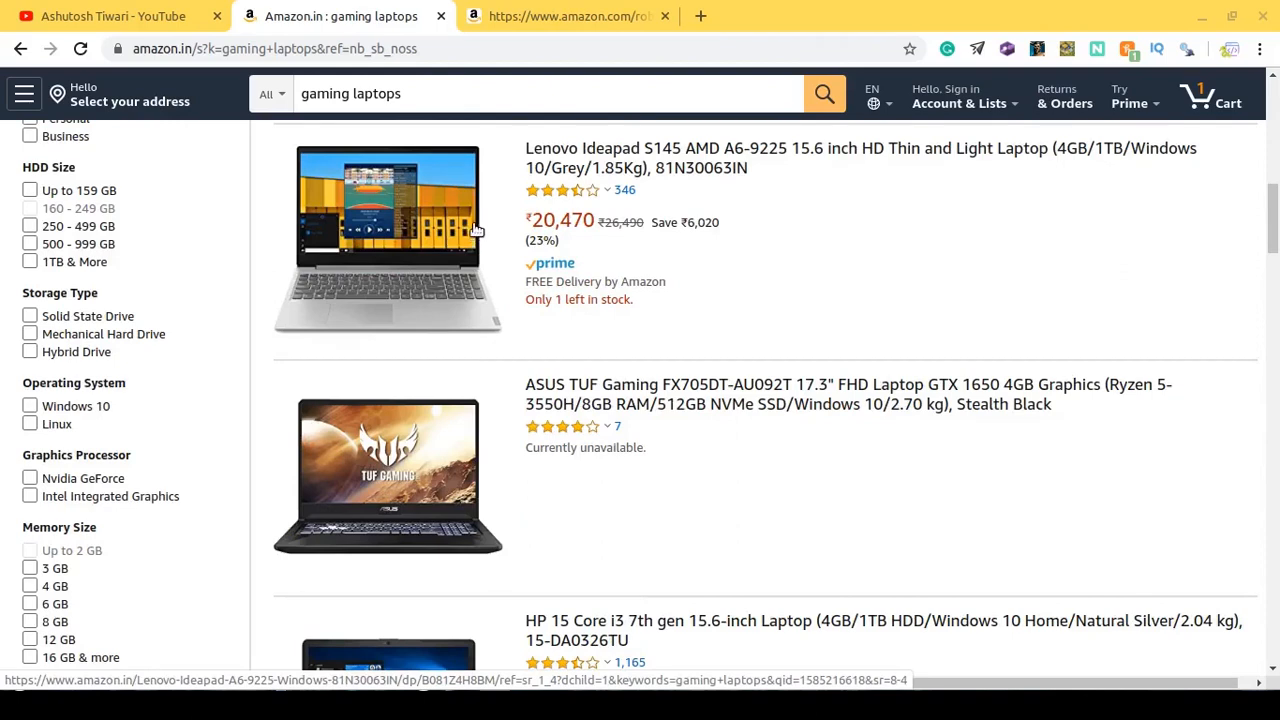
mouse_move(473, 233)
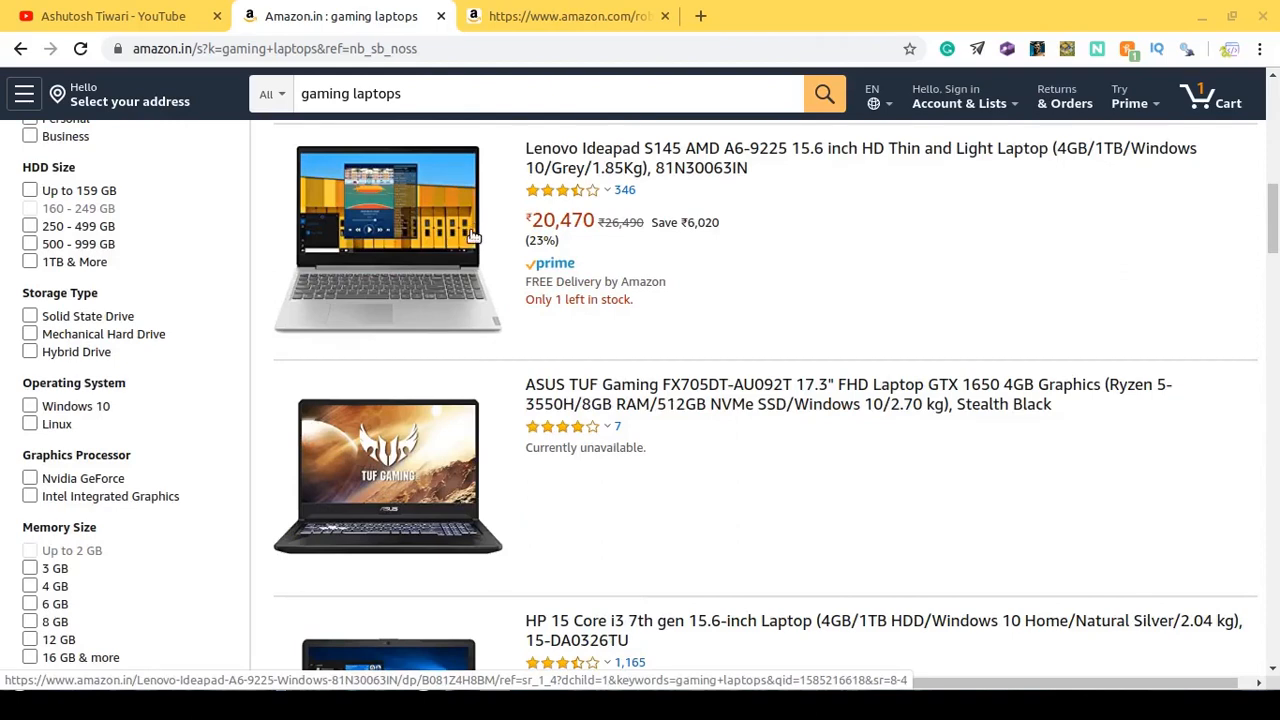
mouse_move(460, 247)
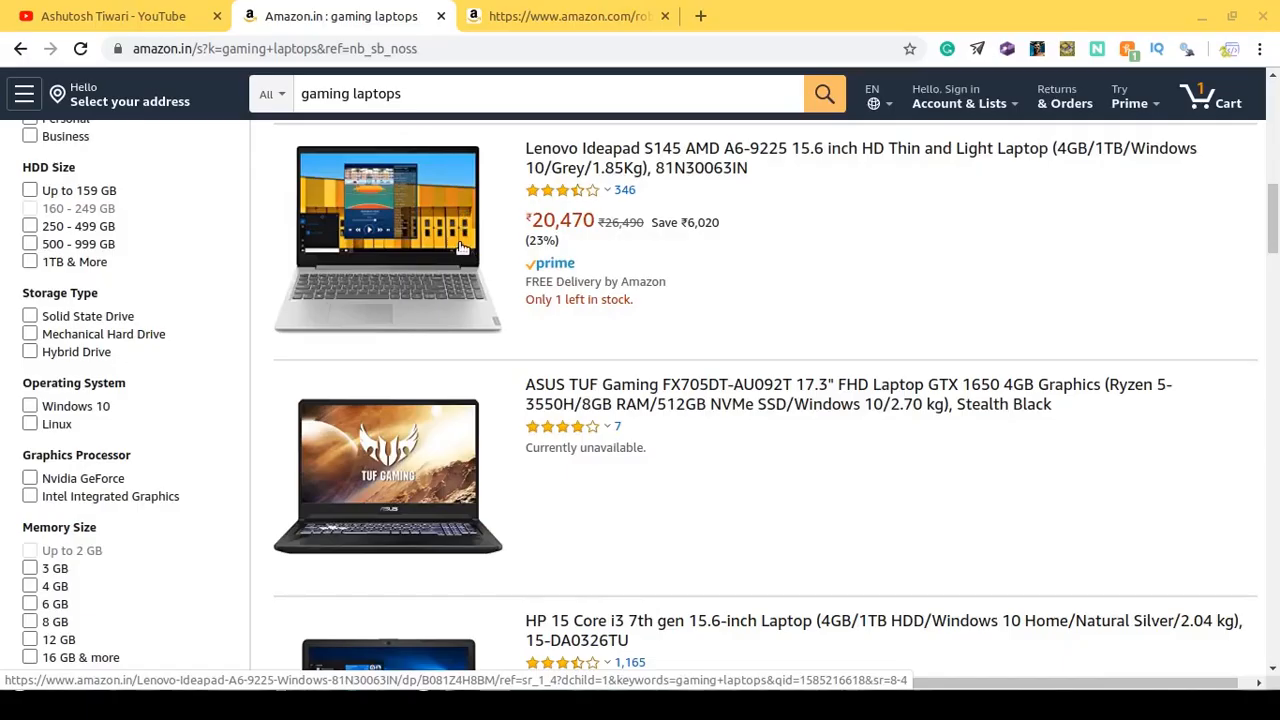
mouse_move(455, 247)
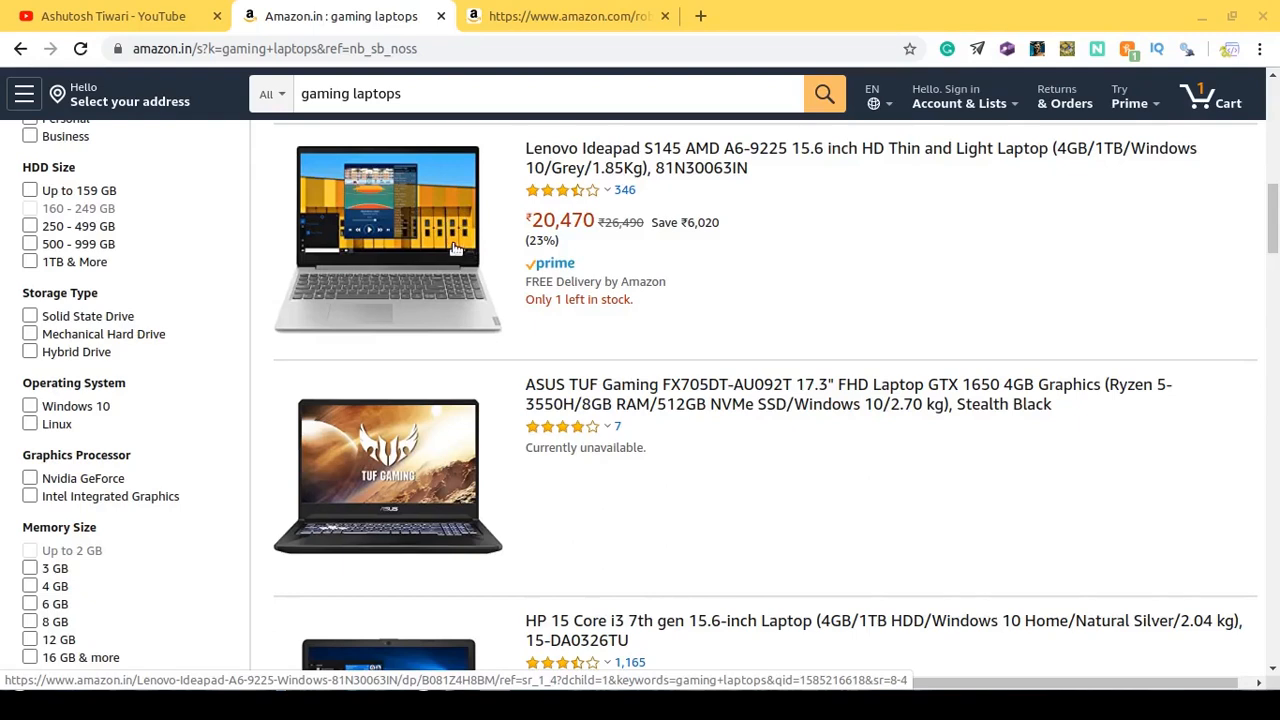
mouse_move(442, 268)
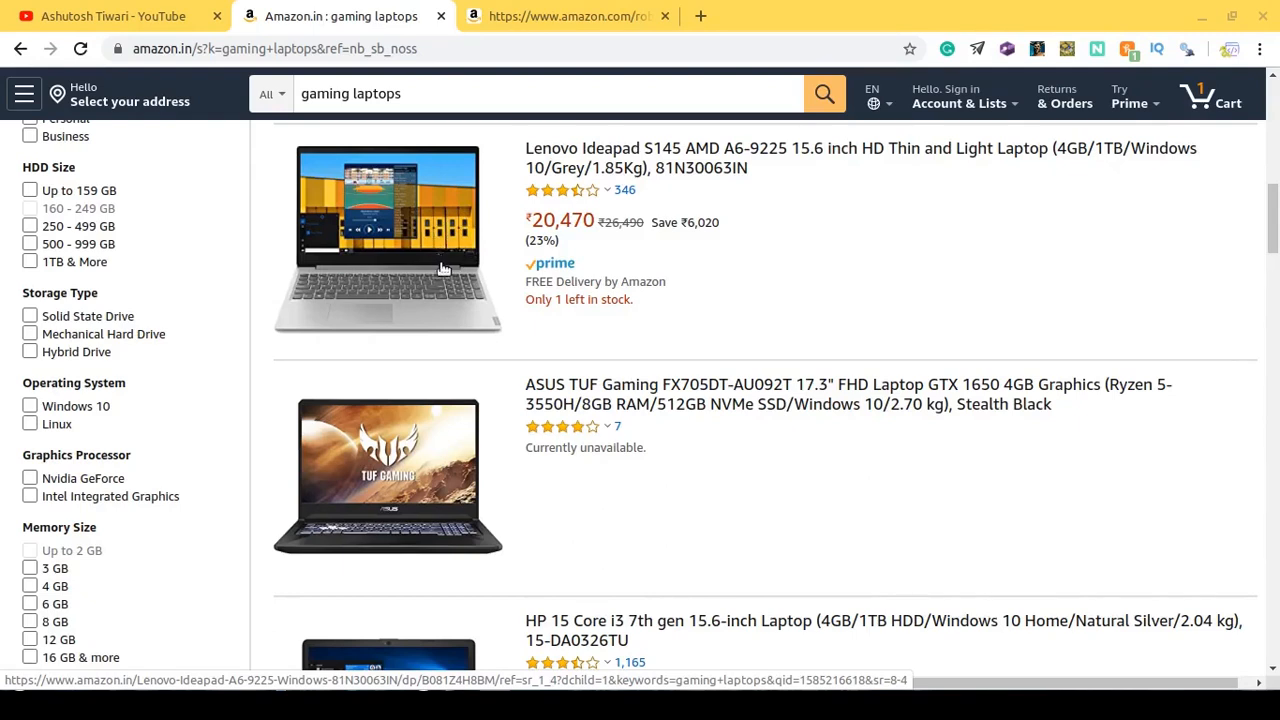
mouse_move(456, 255)
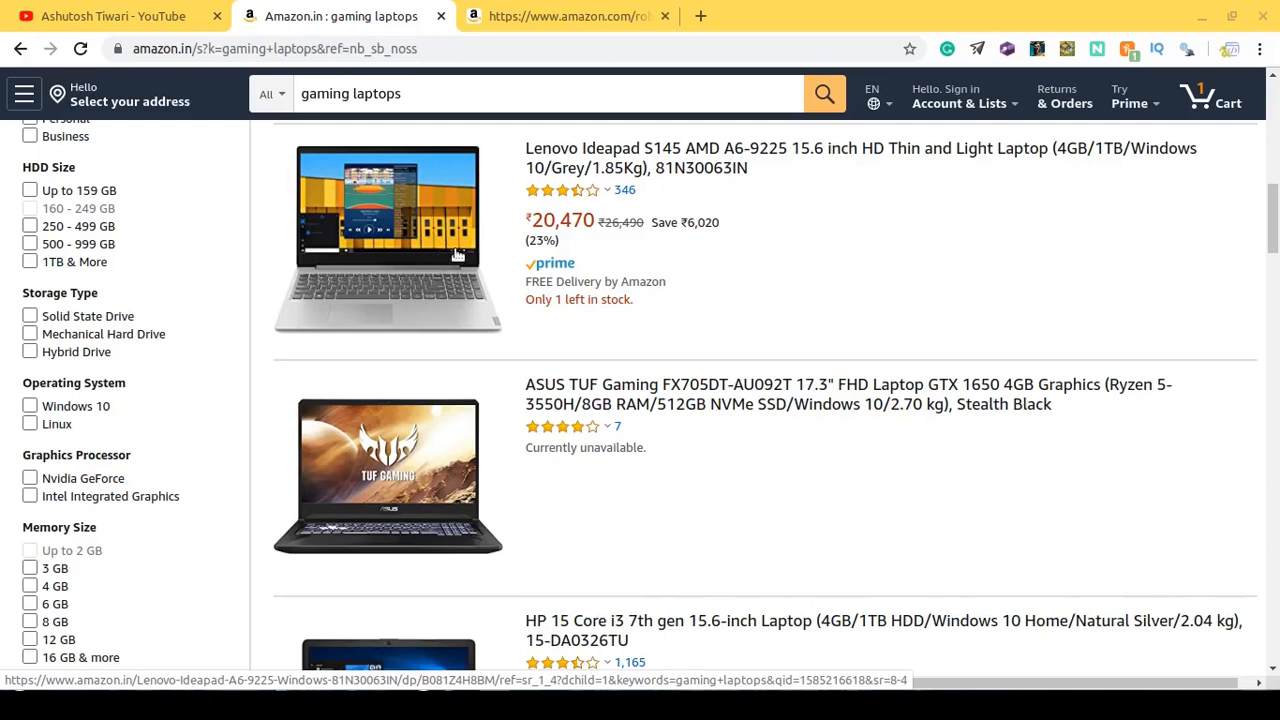
mouse_move(480, 256)
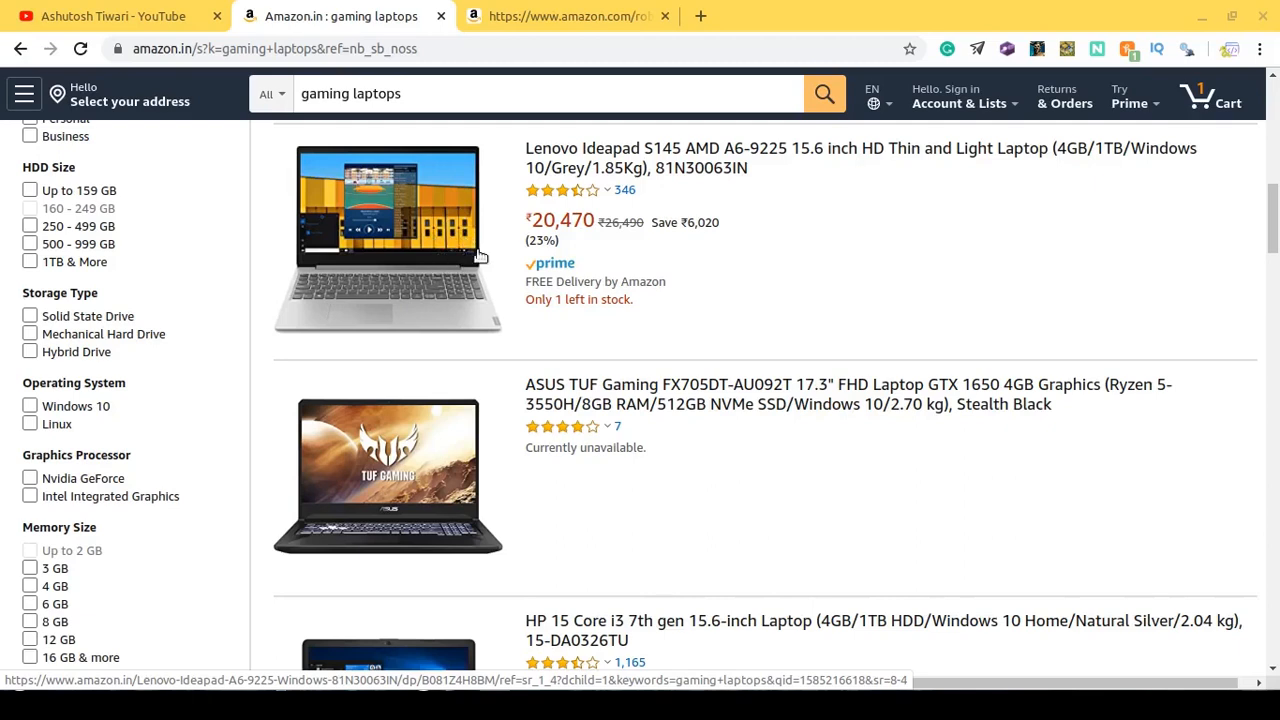
scroll(down, 3)
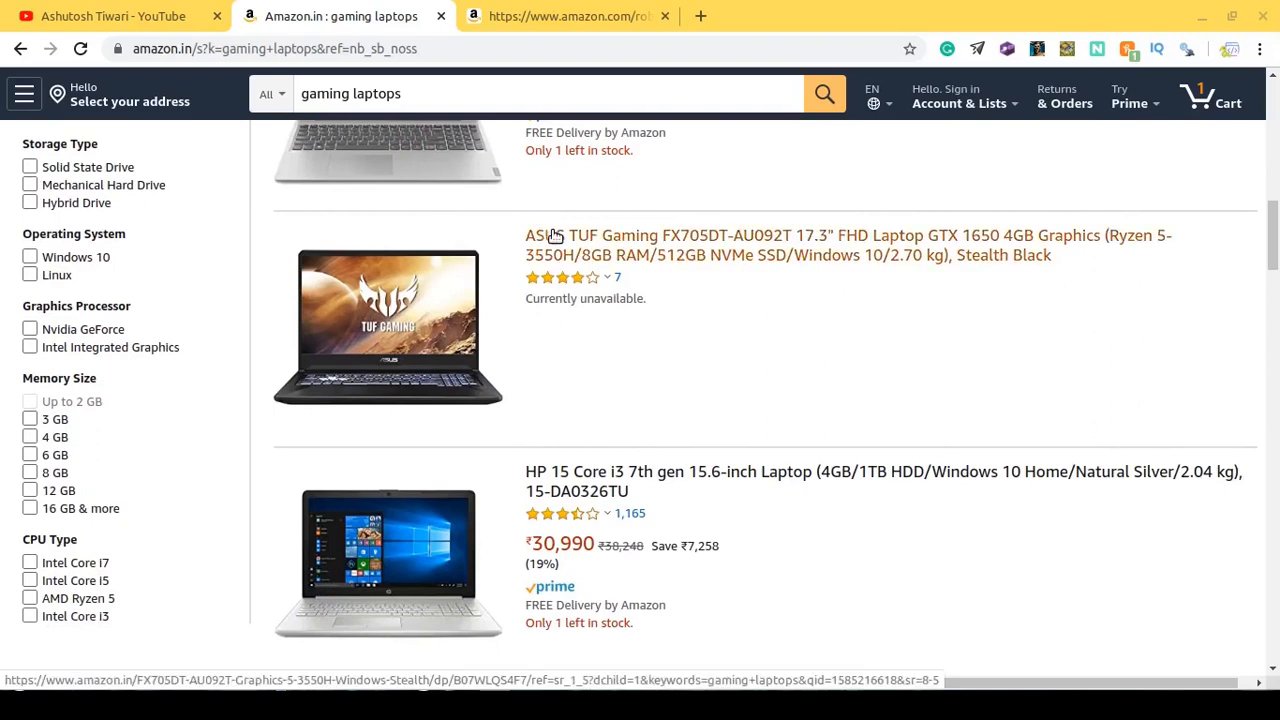
mouse_move(545, 207)
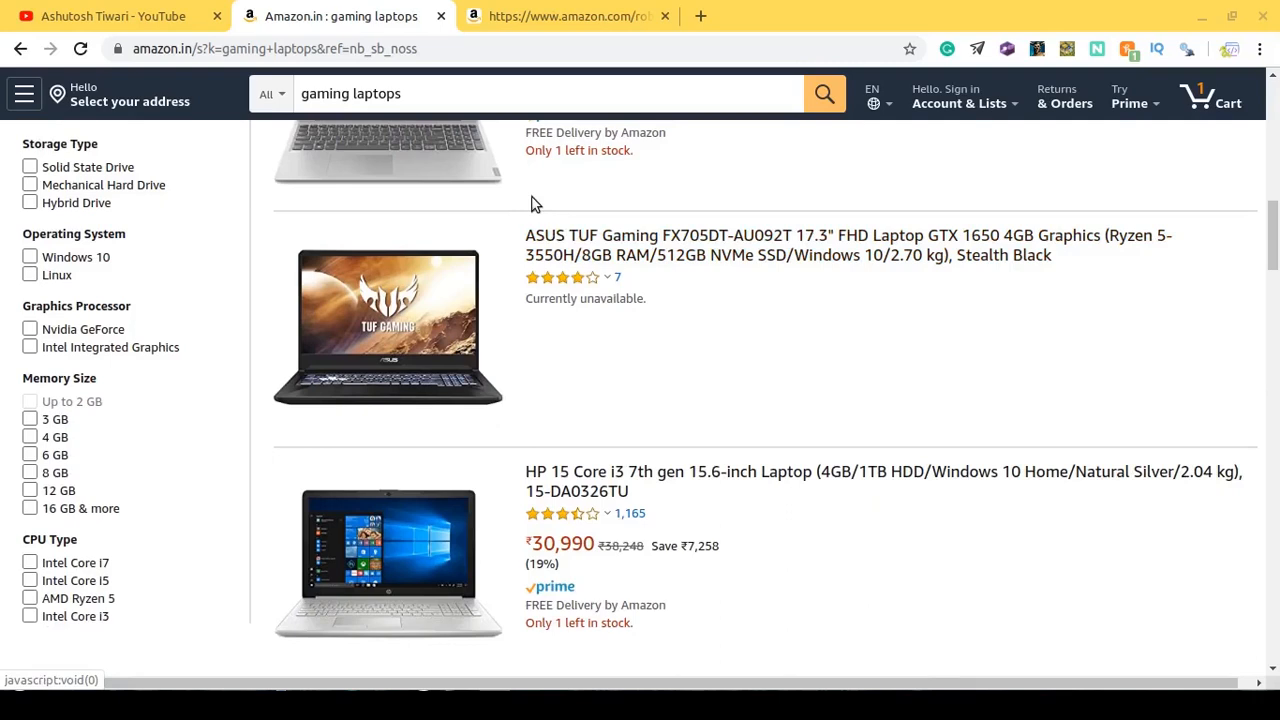
mouse_move(538, 197)
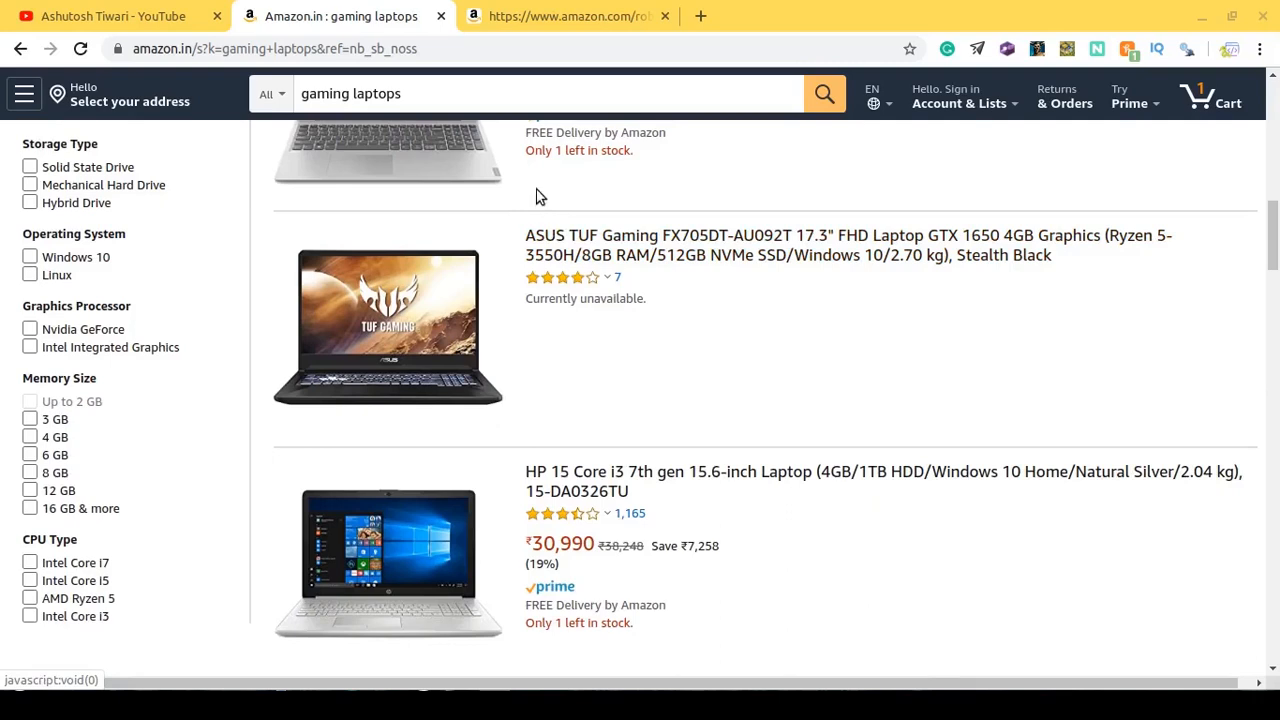
mouse_move(533, 198)
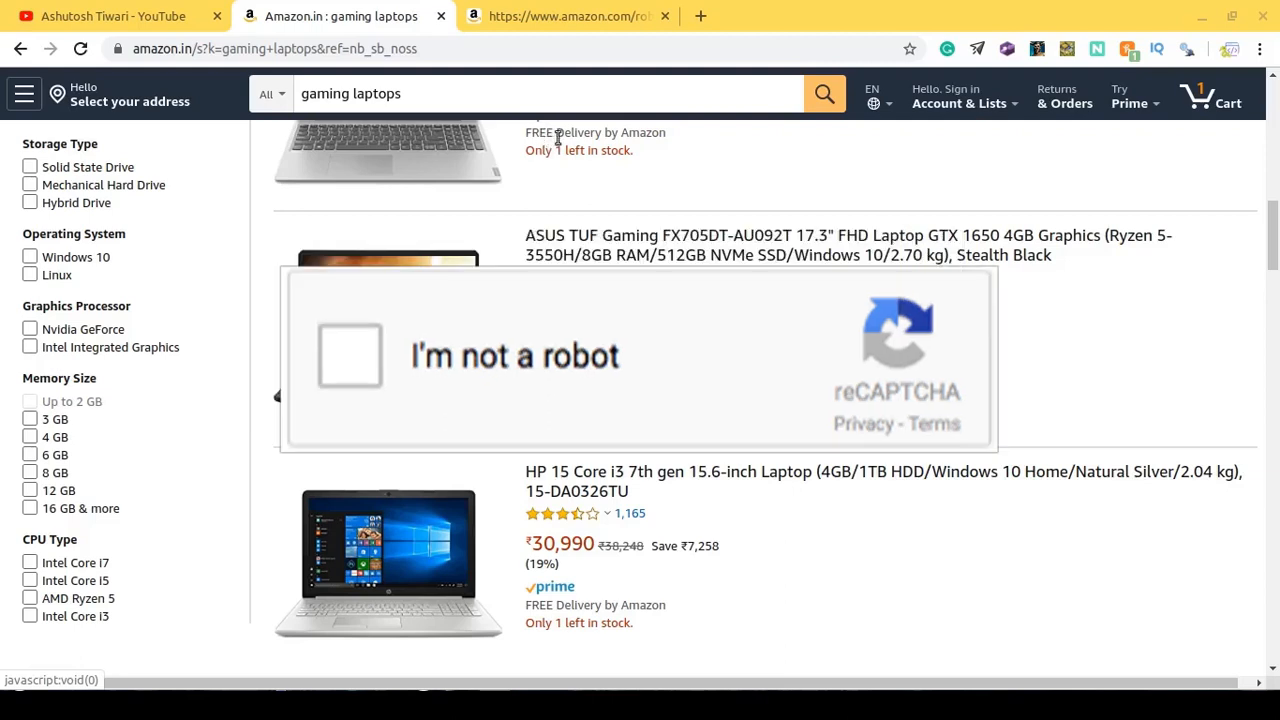
mouse_move(577, 131)
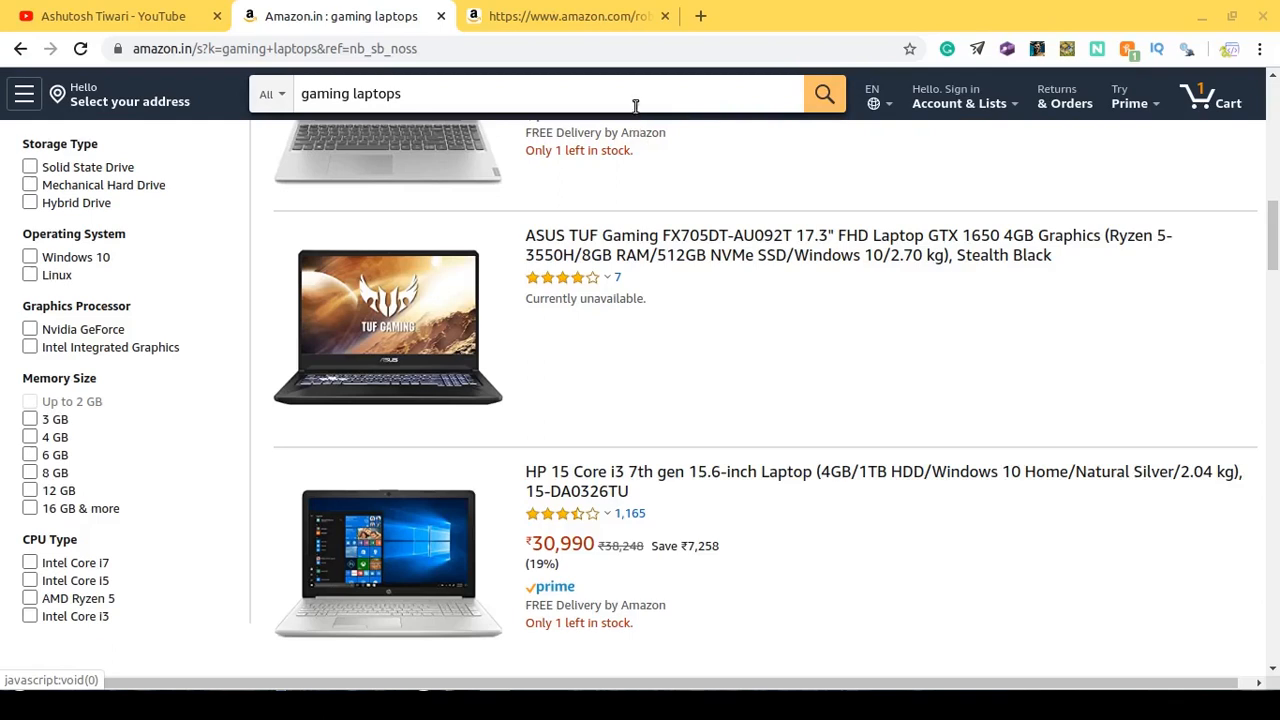
mouse_move(628, 120)
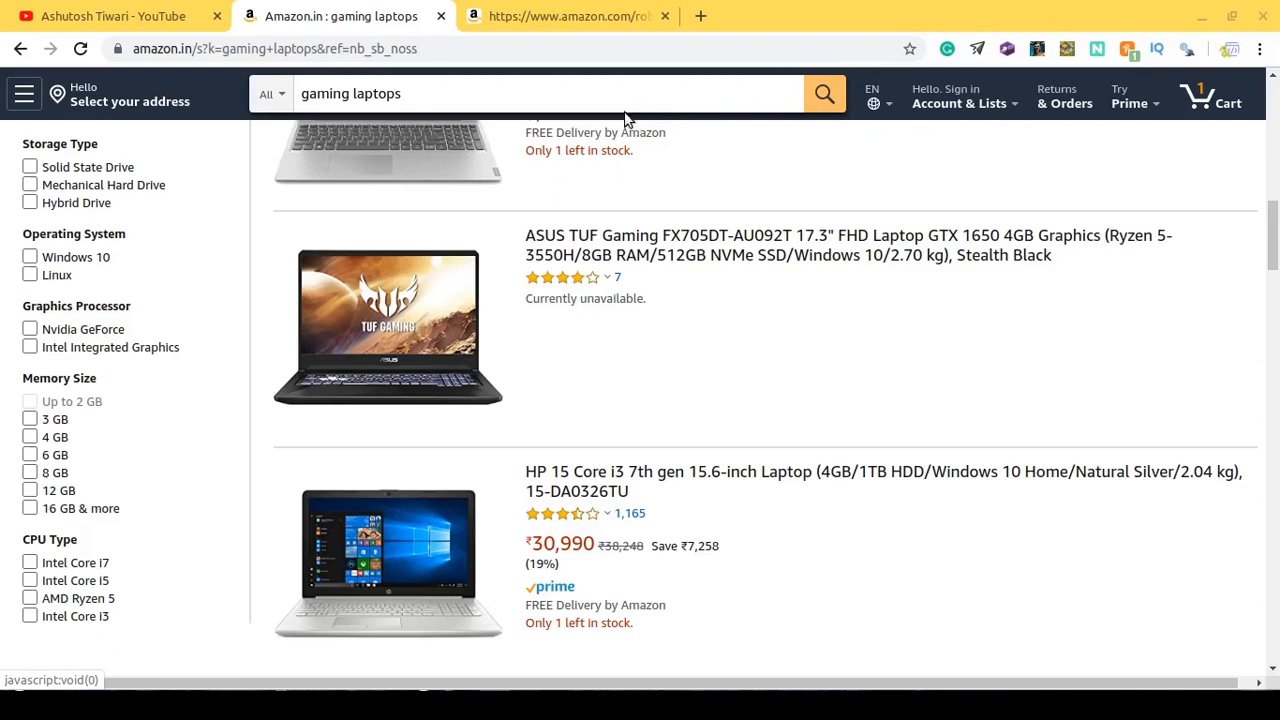
click(560, 16)
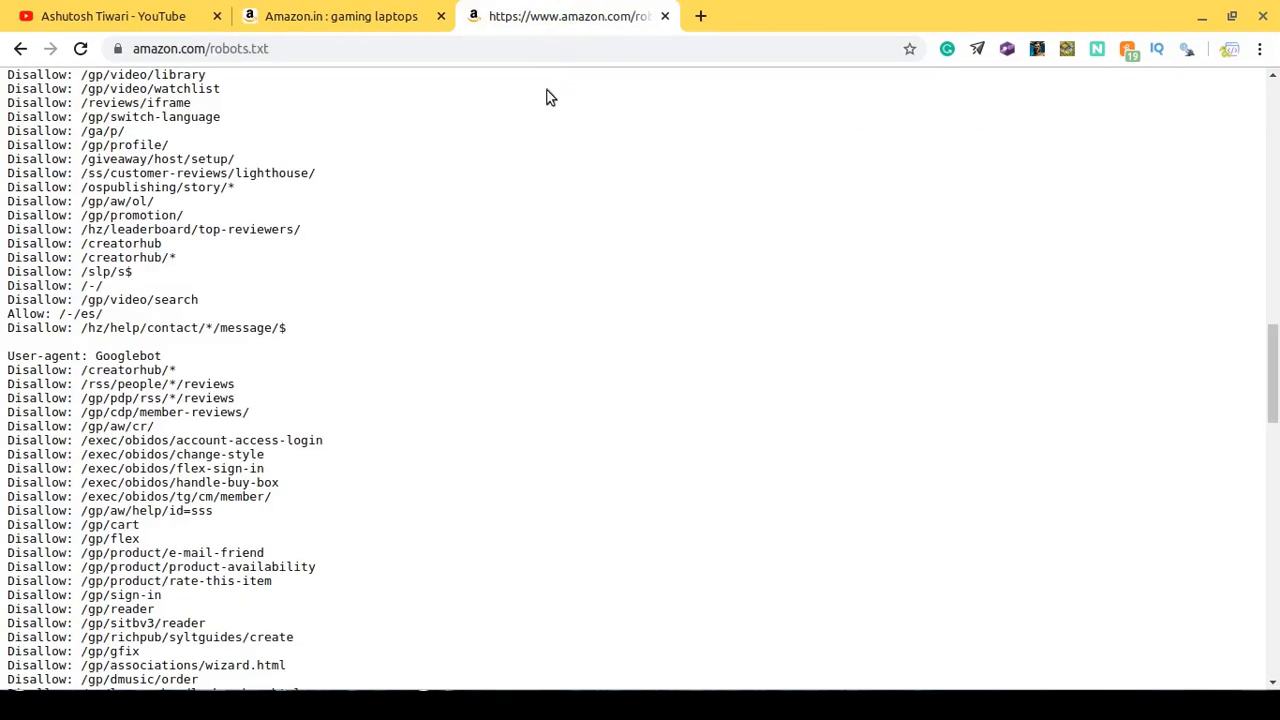
scroll(up, 3)
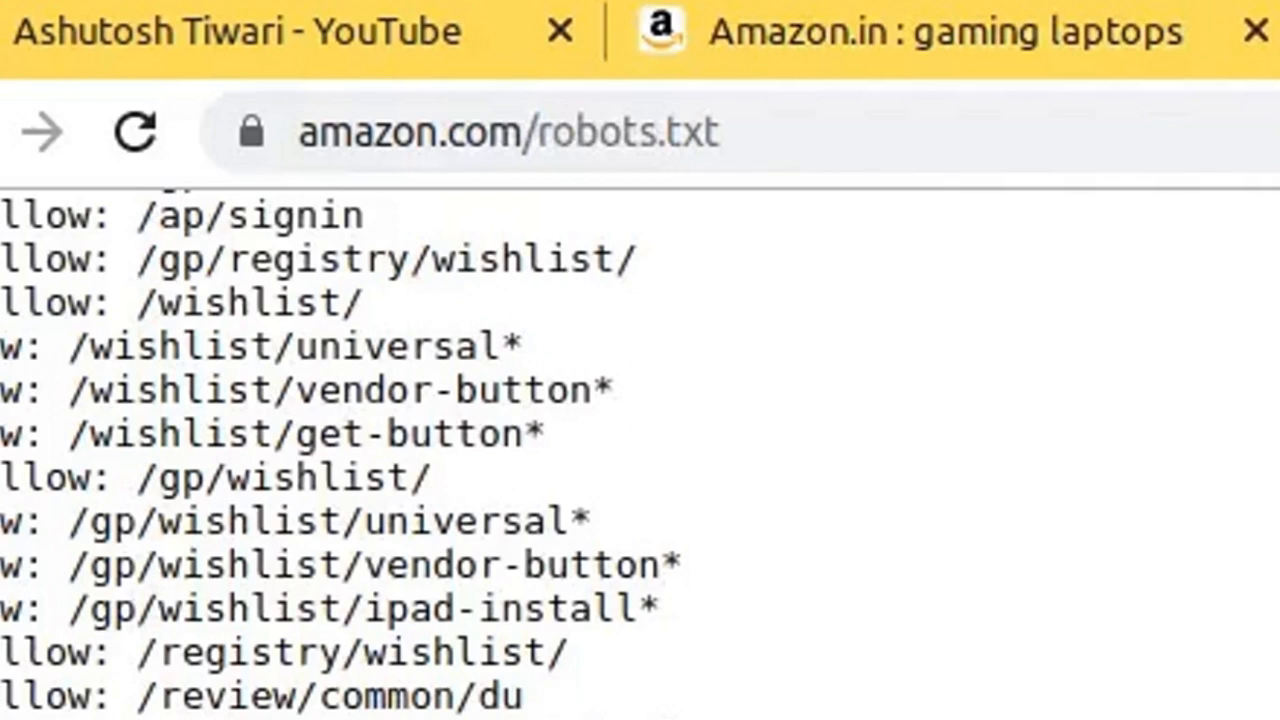
scroll(down, 3)
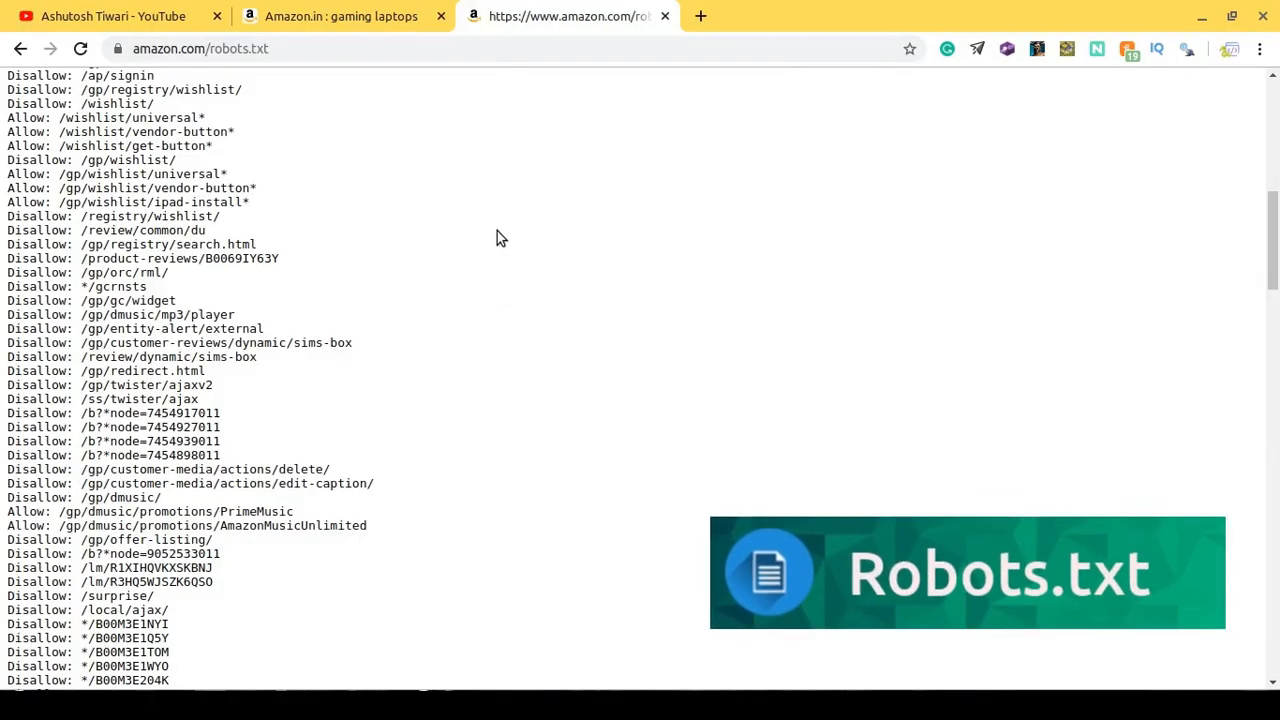
mouse_move(490, 228)
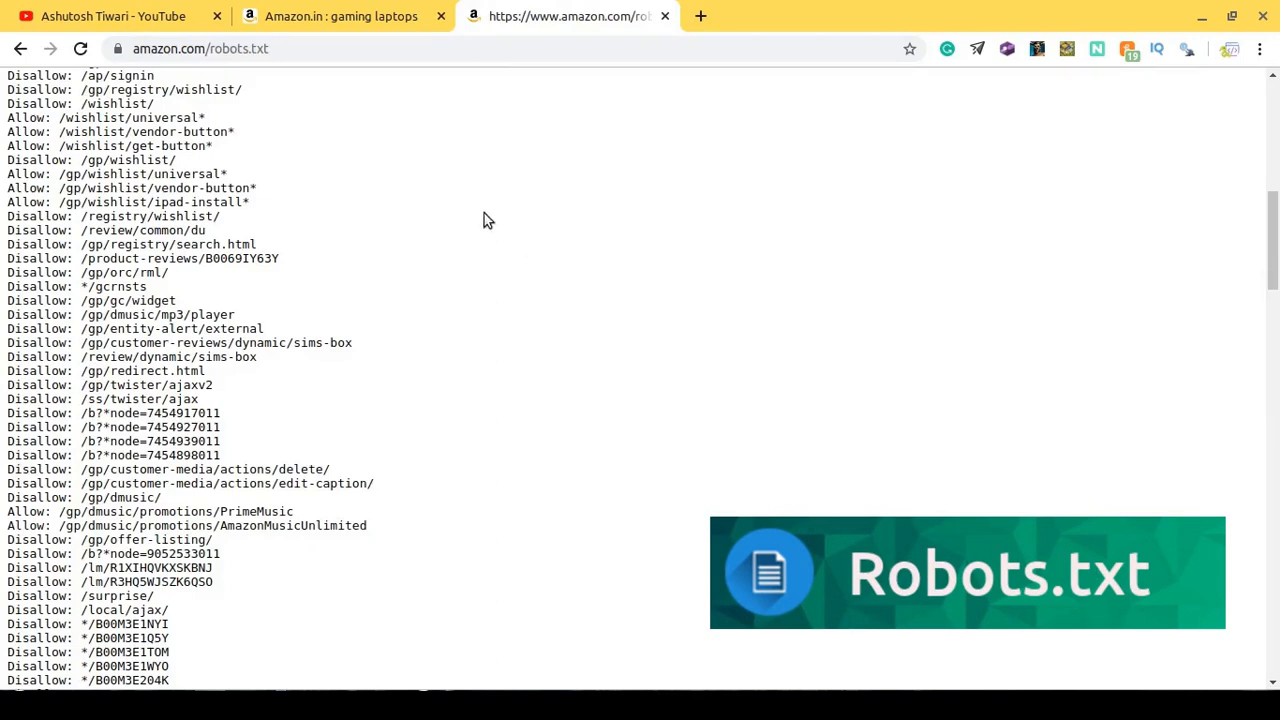
mouse_move(647, 668)
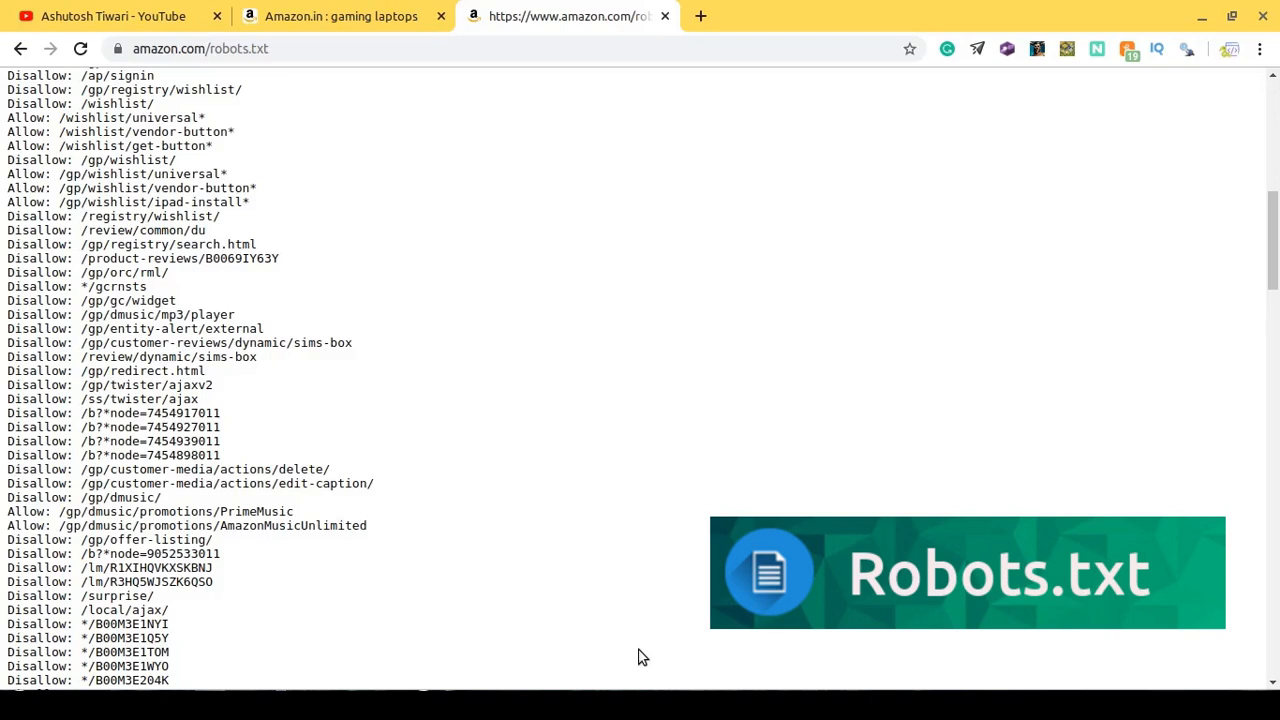
mouse_move(490, 642)
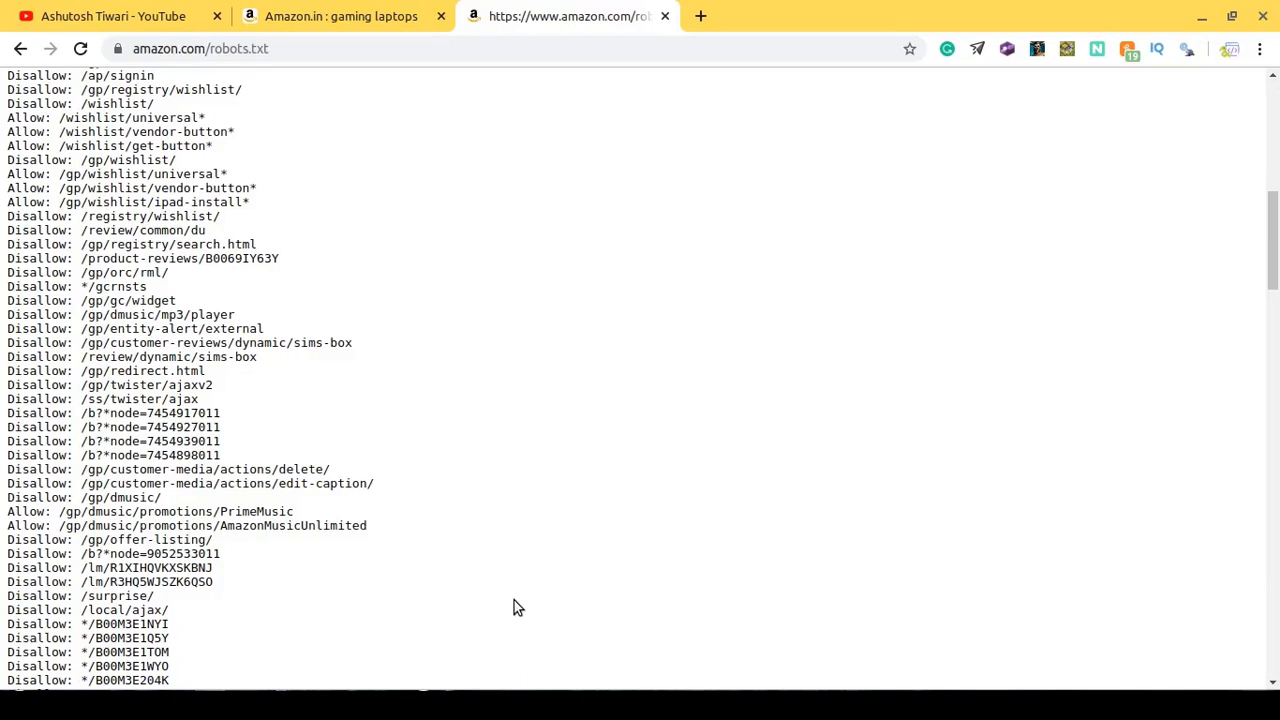
mouse_move(505, 585)
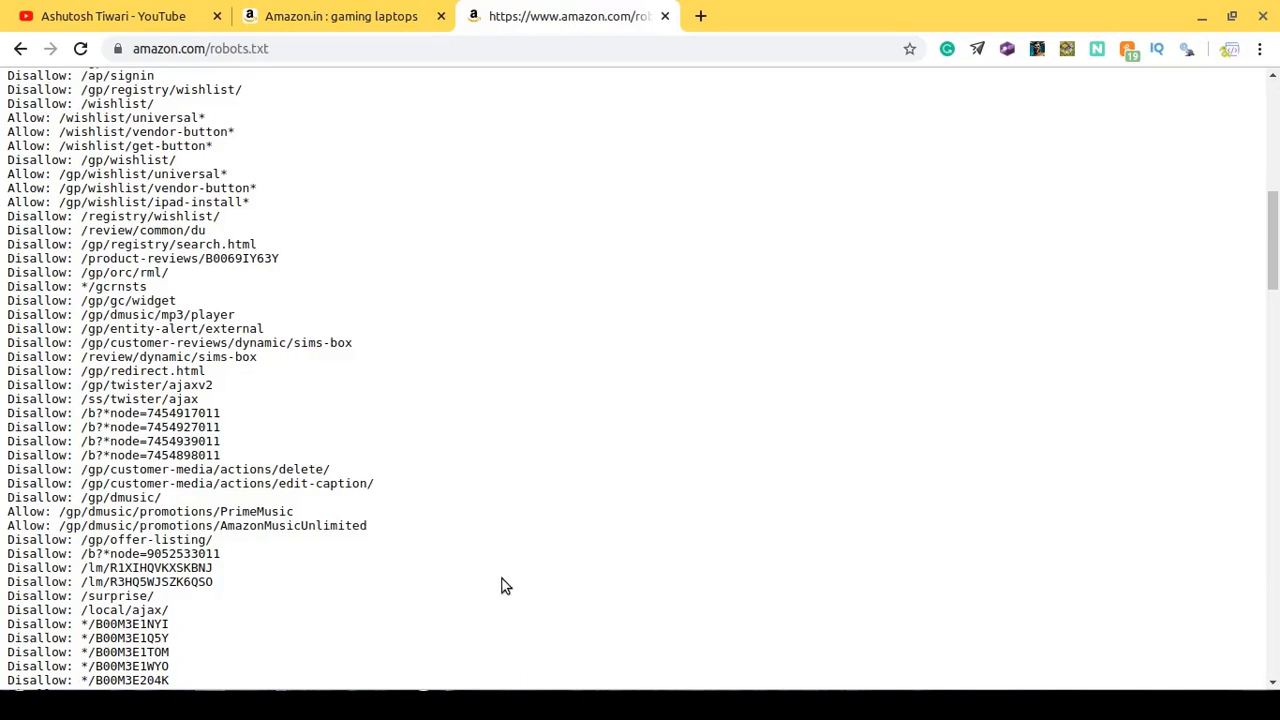
mouse_move(679, 513)
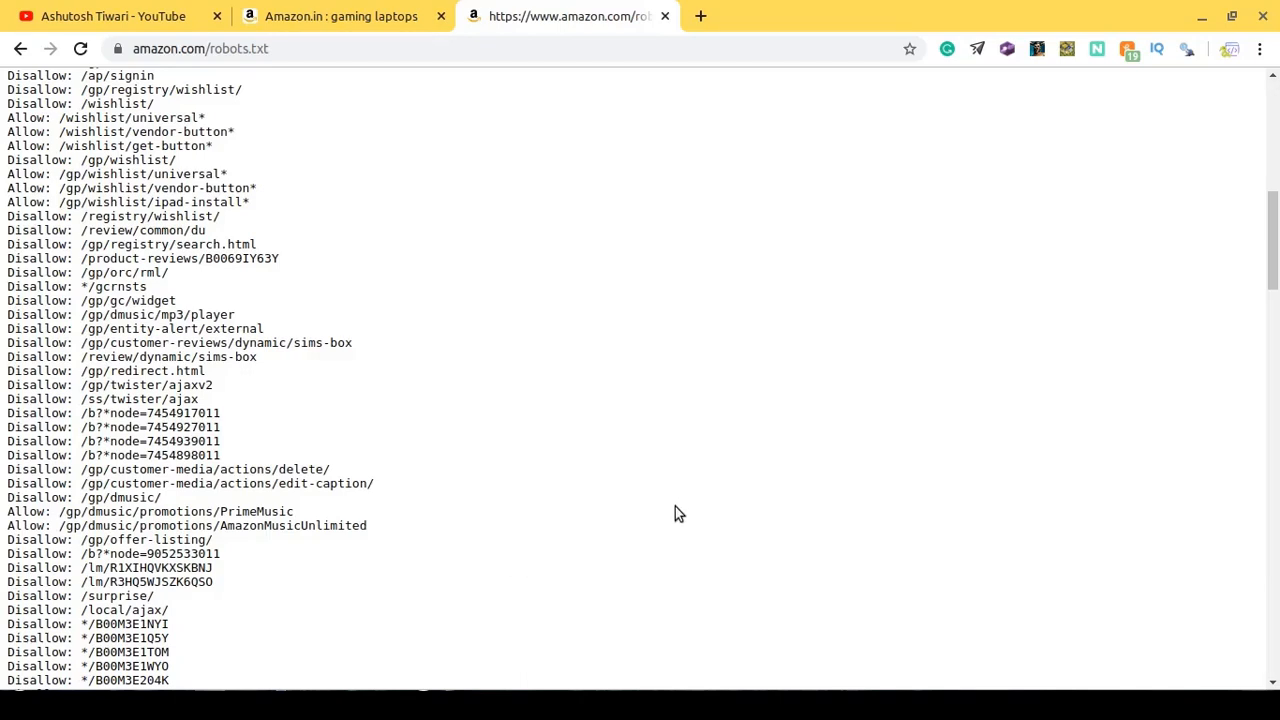
mouse_move(947, 481)
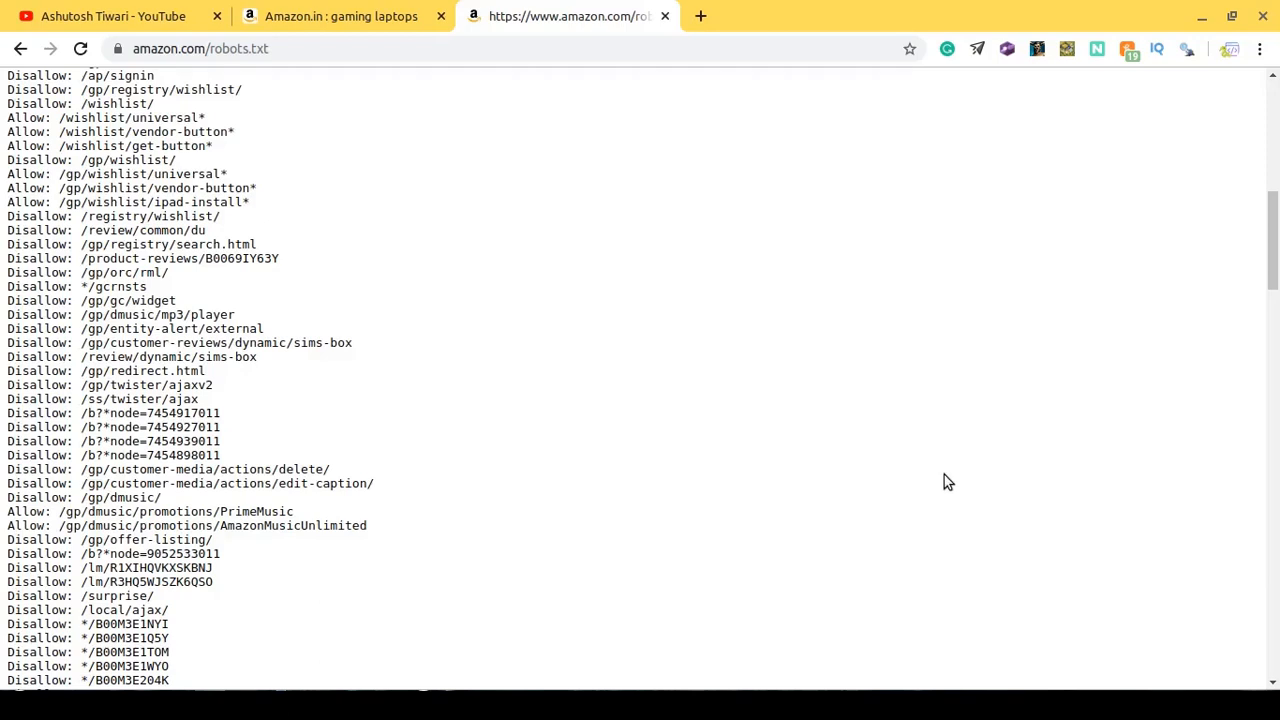
mouse_move(957, 490)
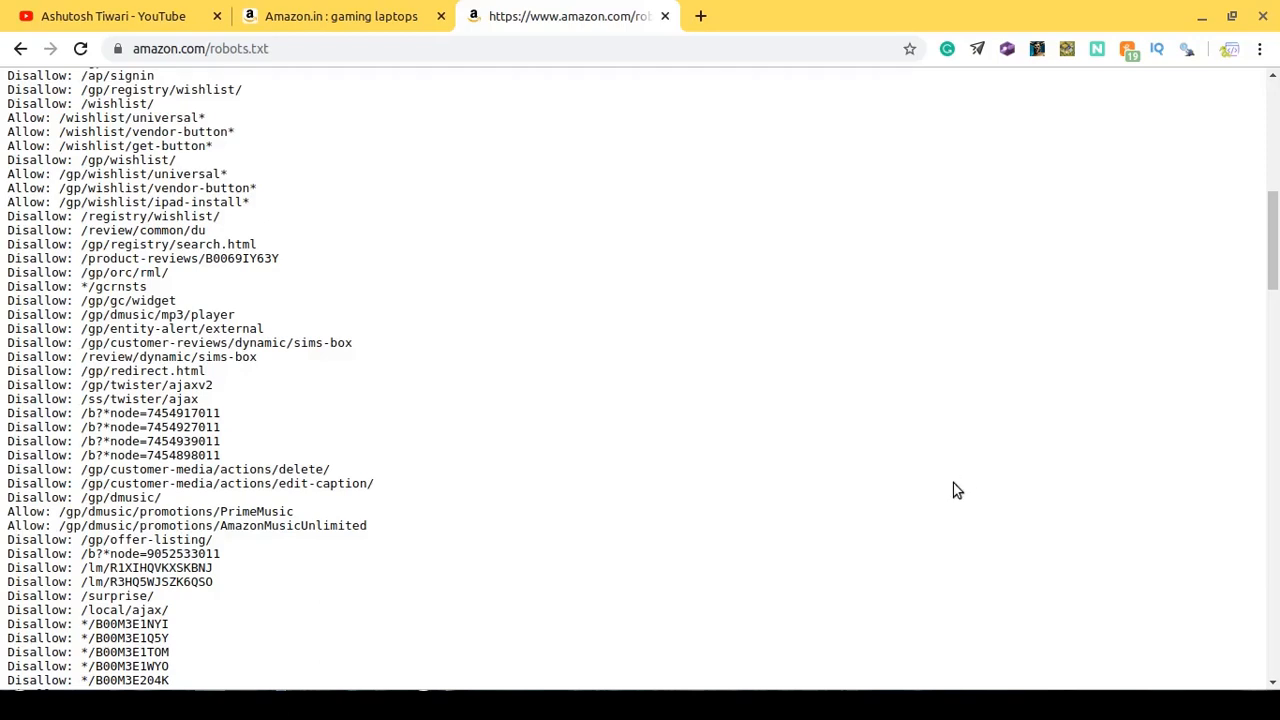
mouse_move(909, 240)
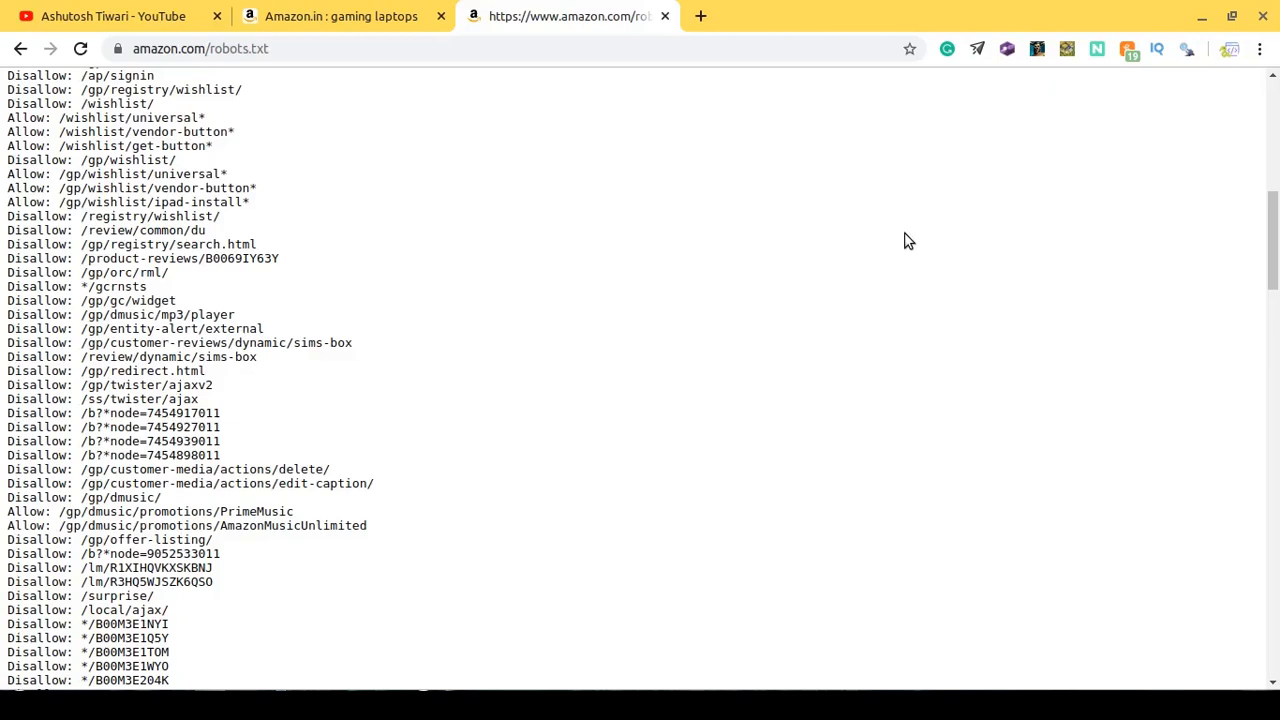
mouse_move(895, 215)
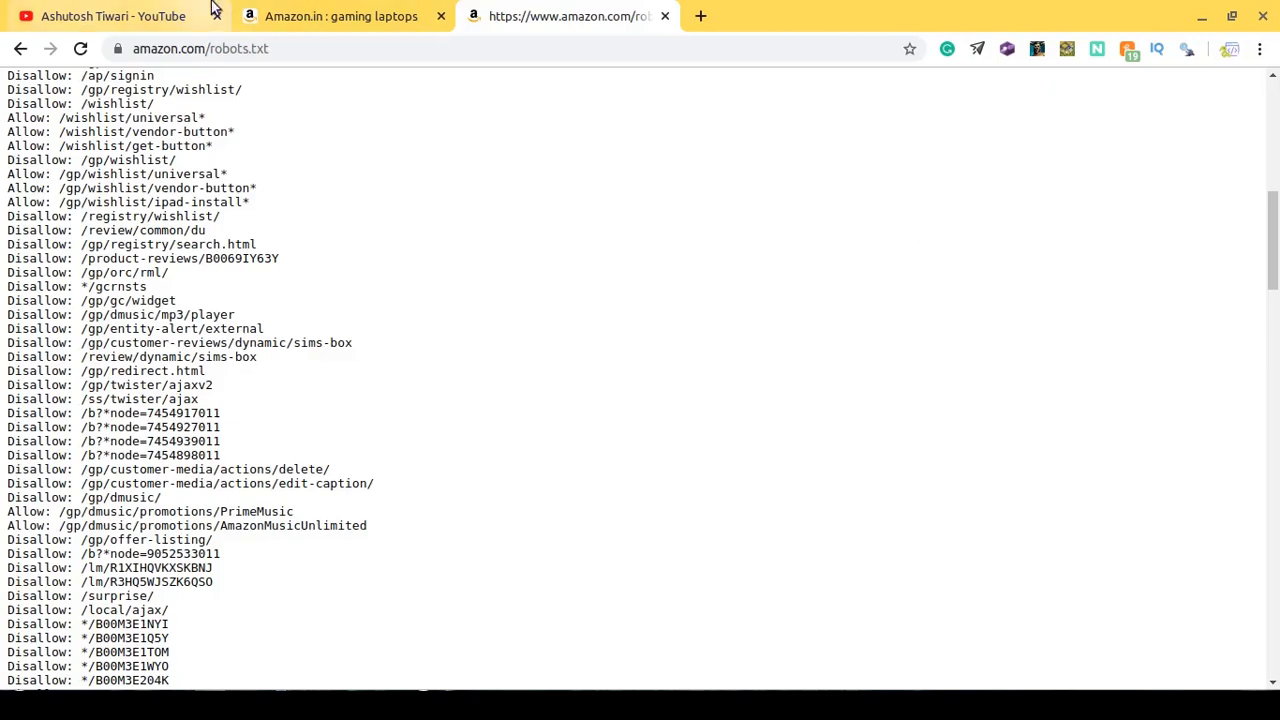
Return to the Amazon gaming laptops search results and scroll to the top.
click(340, 16)
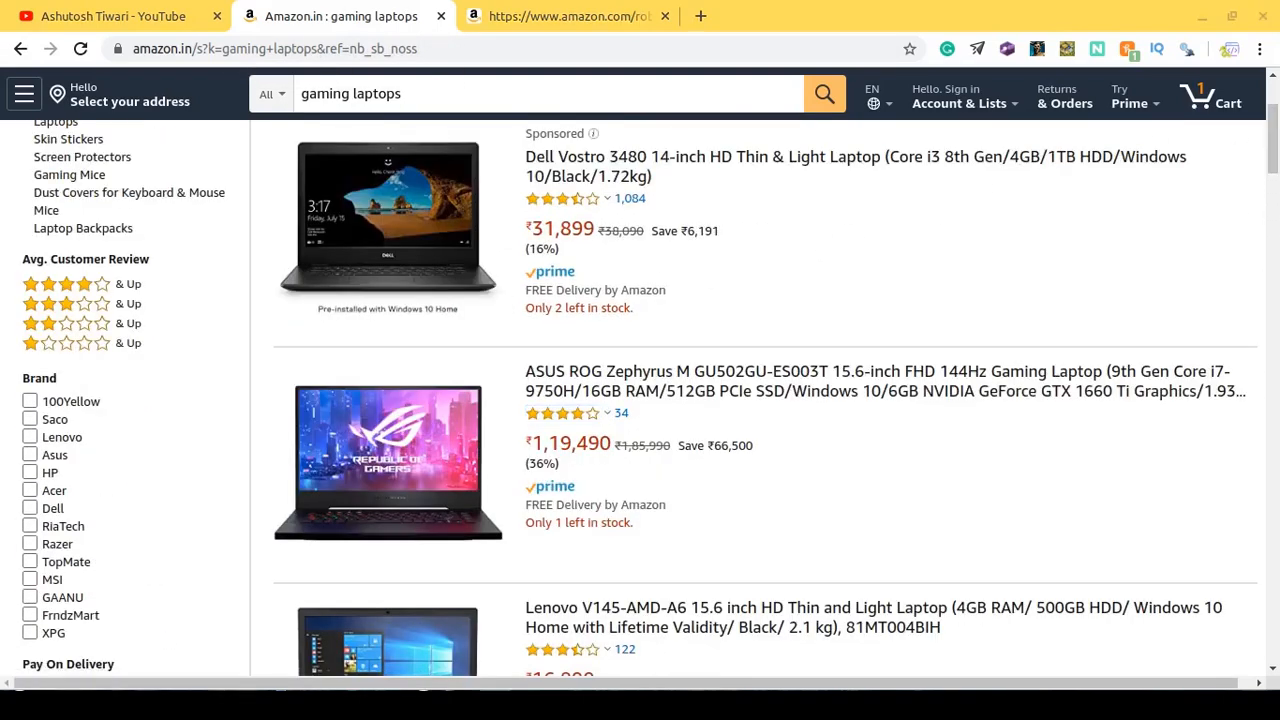
mouse_move(1050, 273)
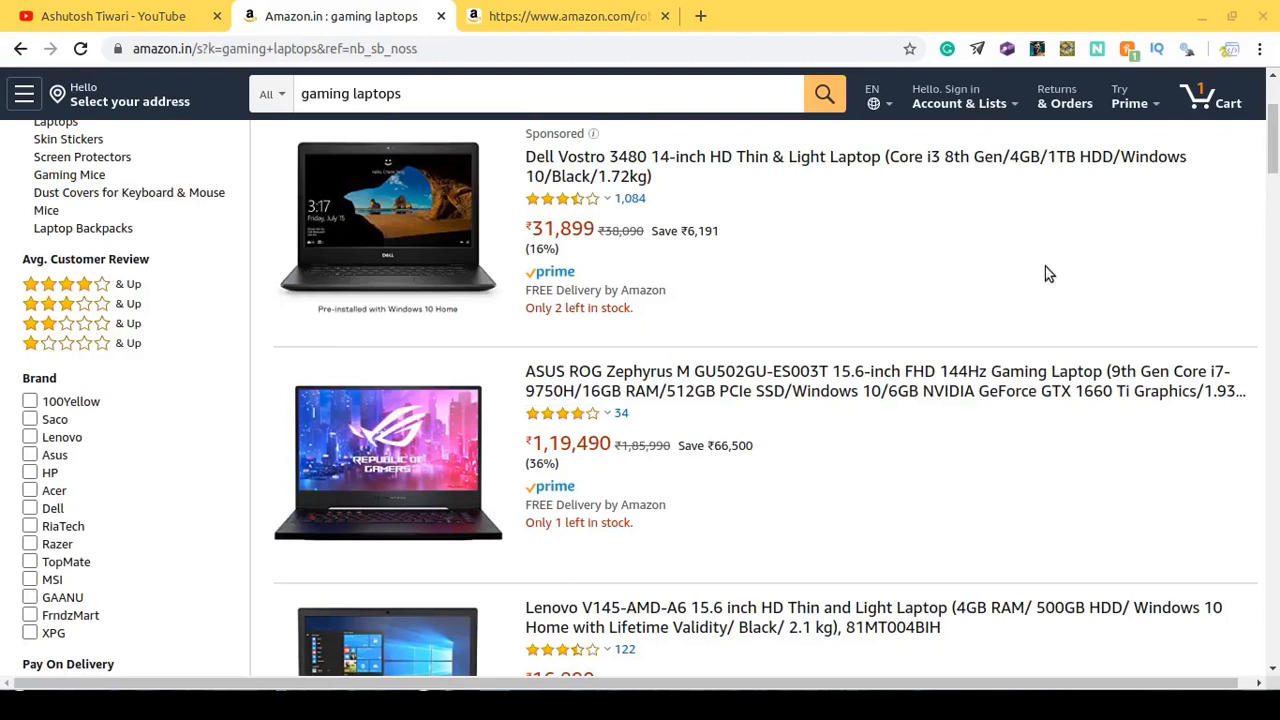
scroll(up, 3)
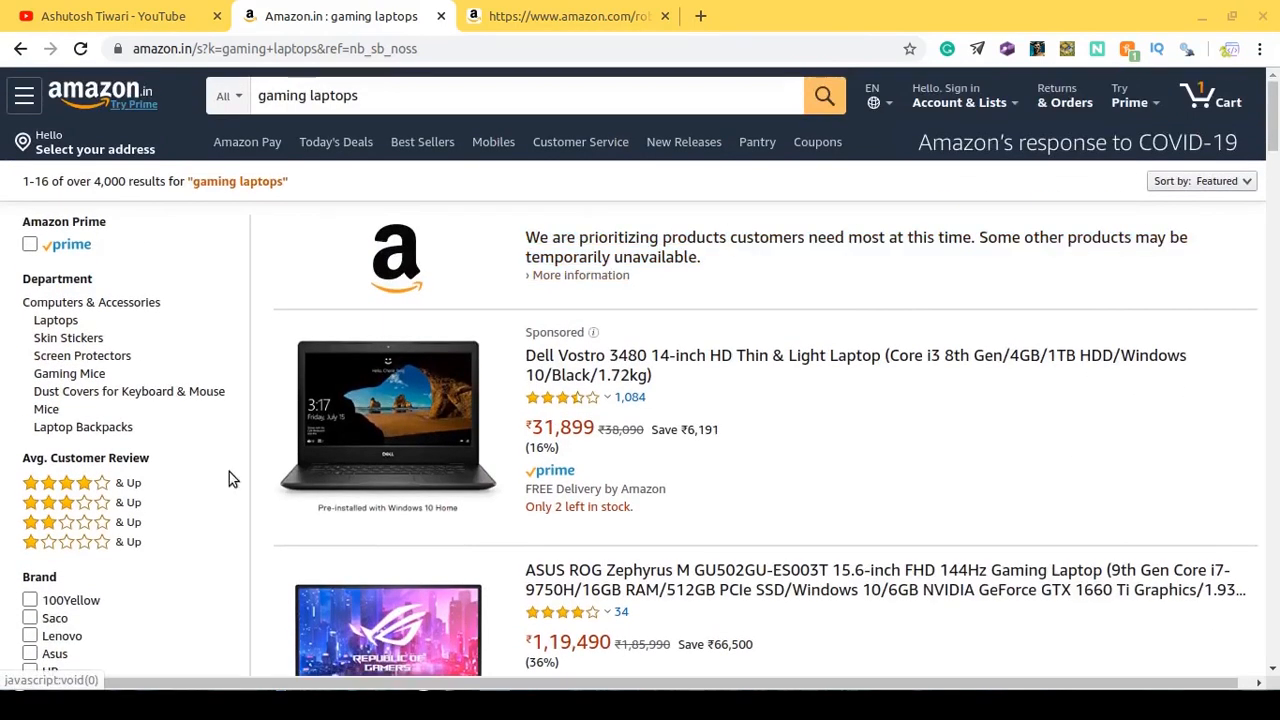
mouse_move(630, 178)
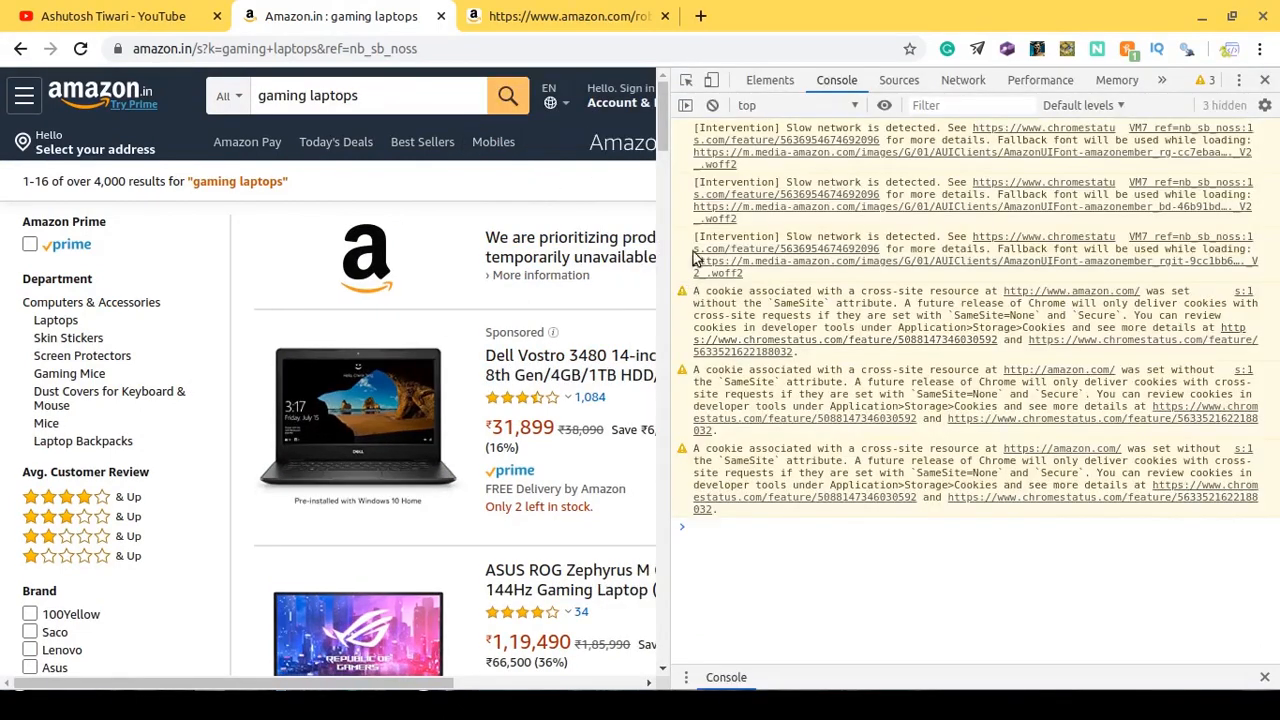
mouse_move(646, 384)
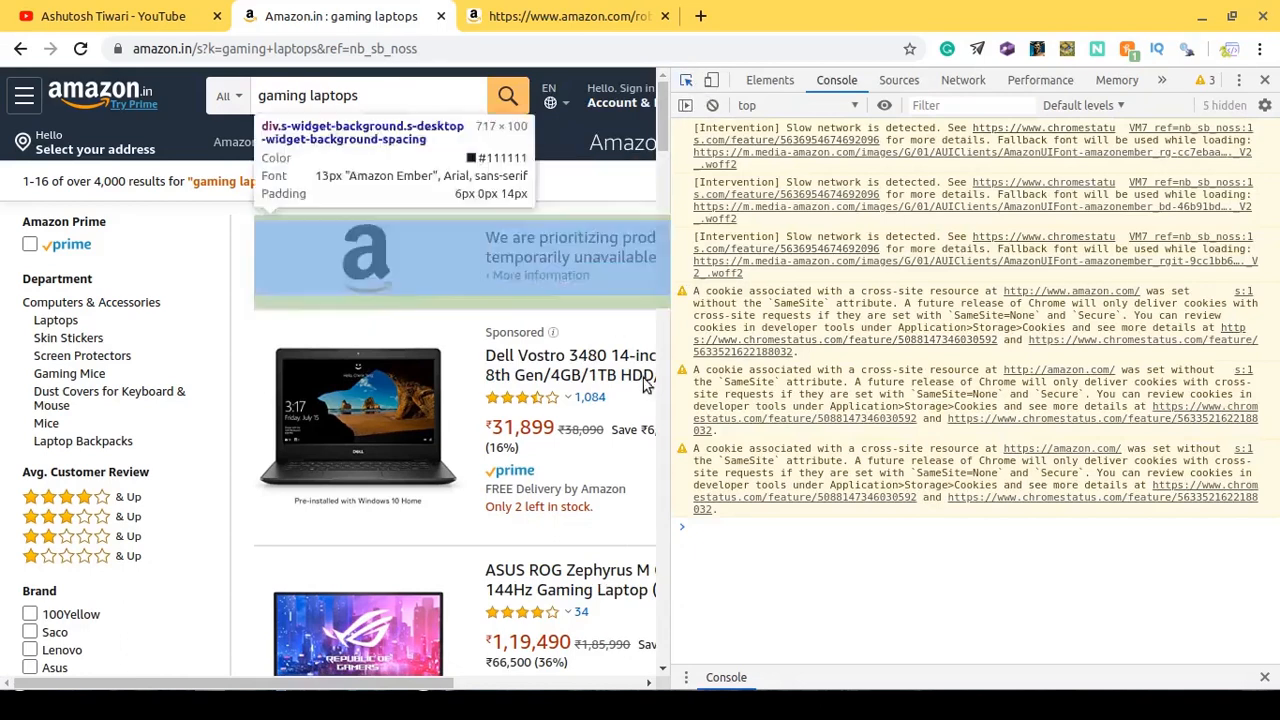
Inspect the Dell Vostro title's span element, then close DevTools.
click(769, 80)
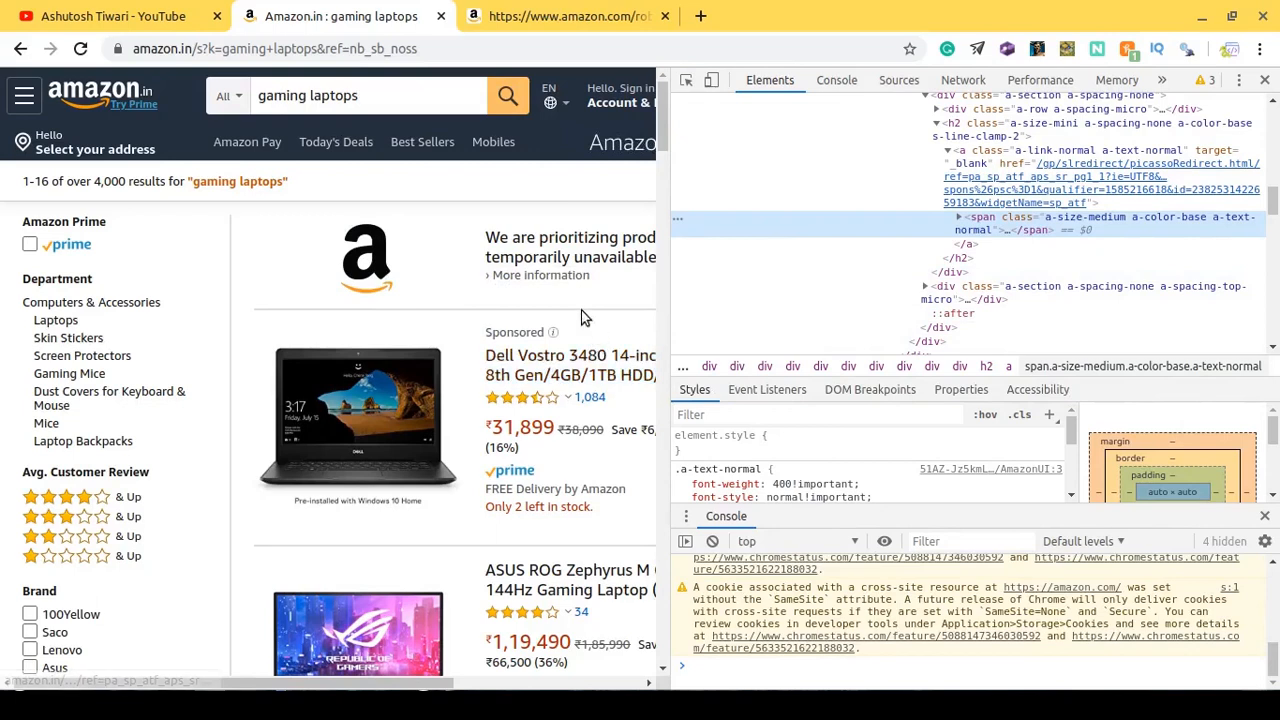
mouse_move(1030, 230)
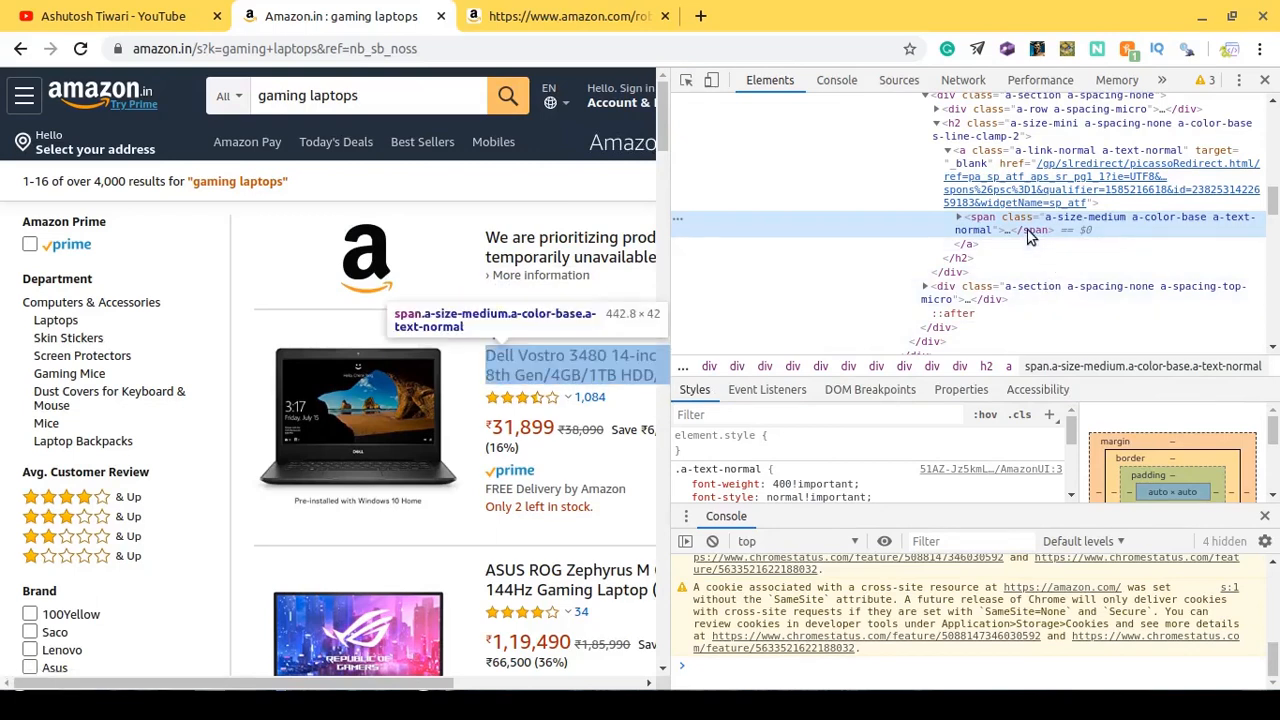
mouse_move(980, 228)
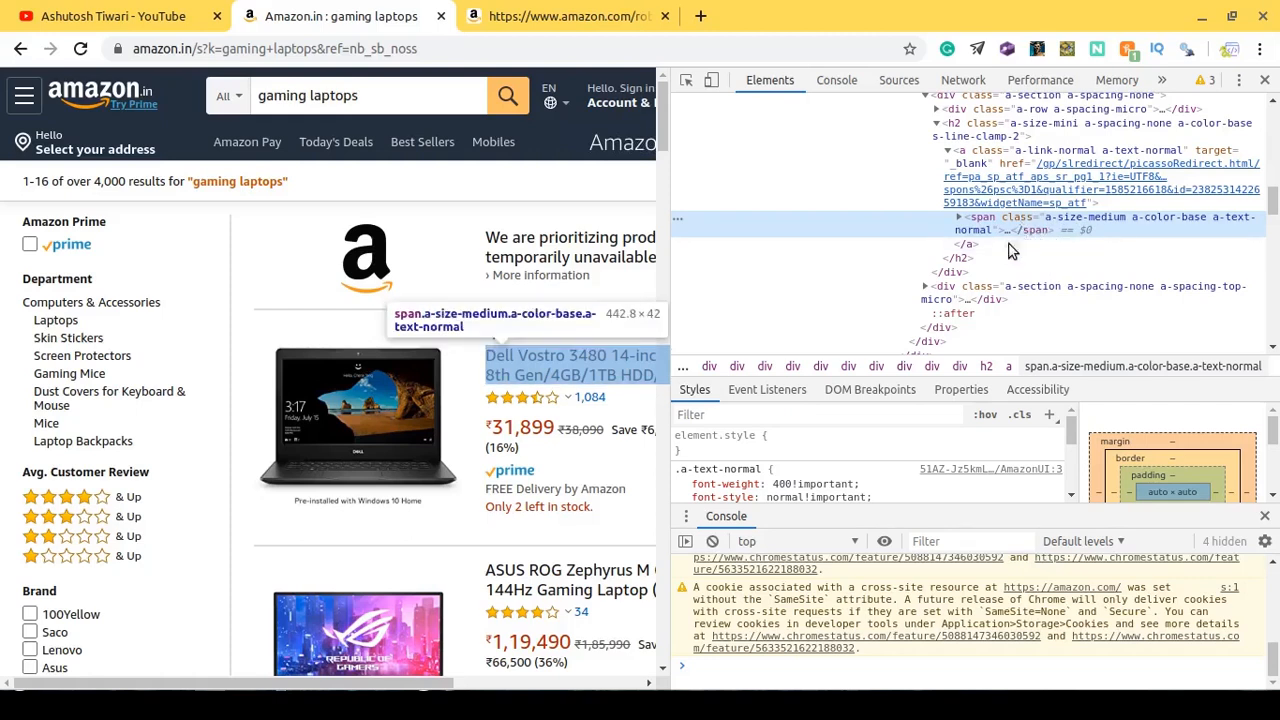
mouse_move(995, 235)
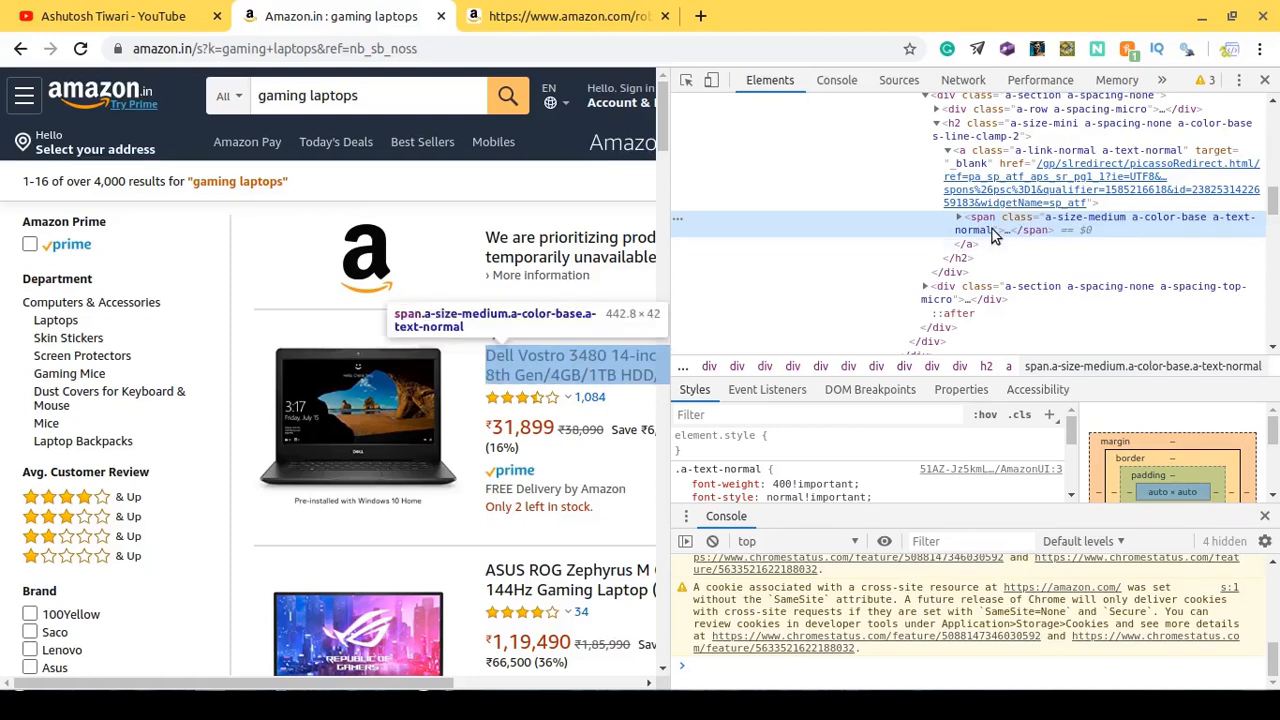
mouse_move(988, 235)
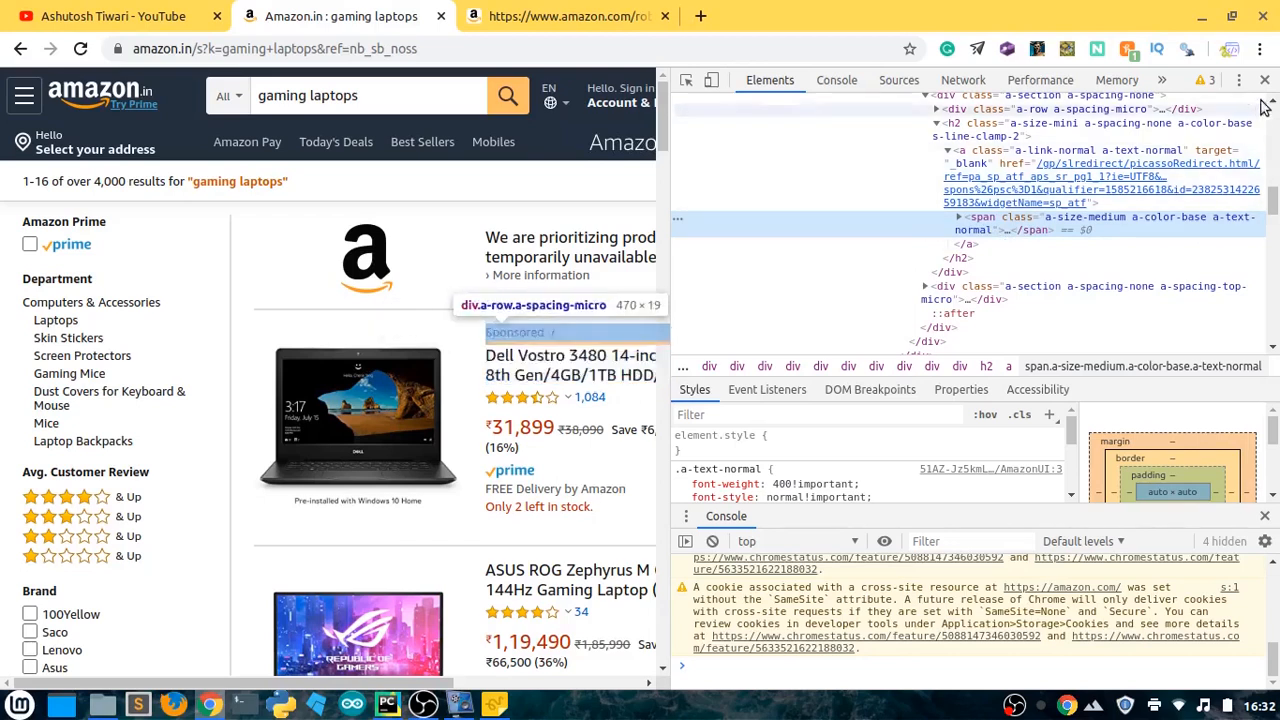
click(1264, 80)
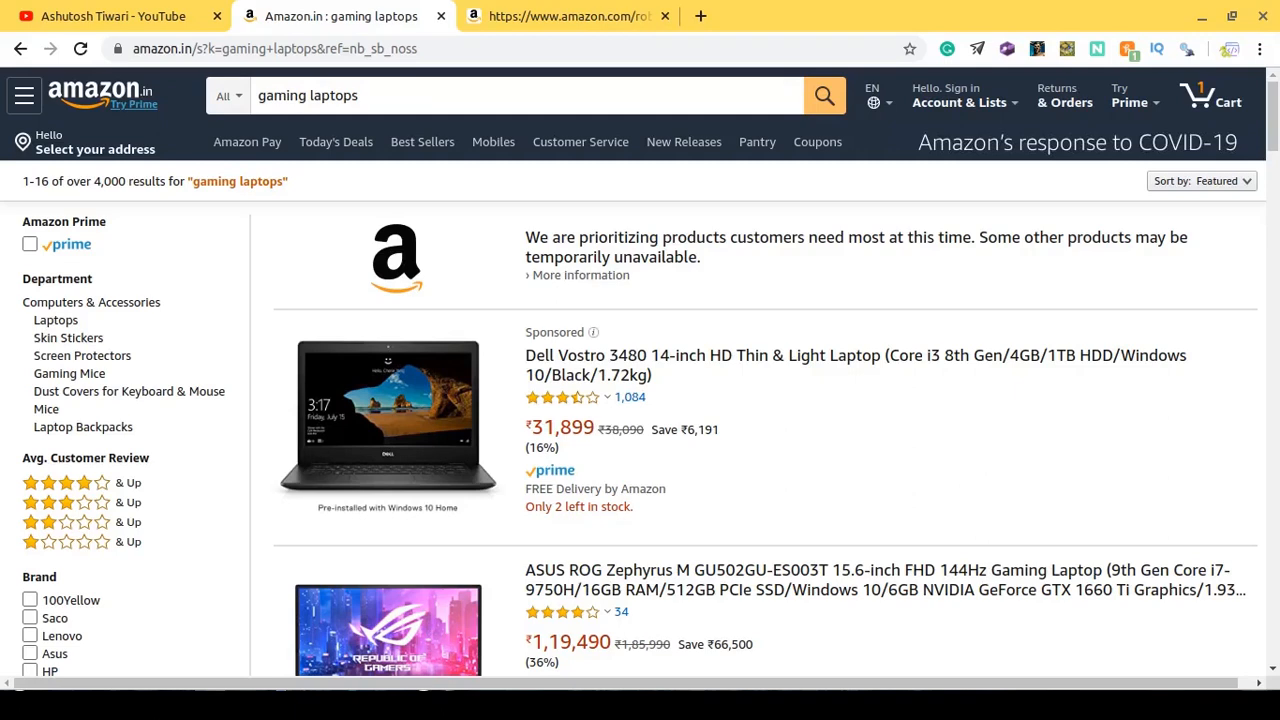
mouse_move(792, 8)
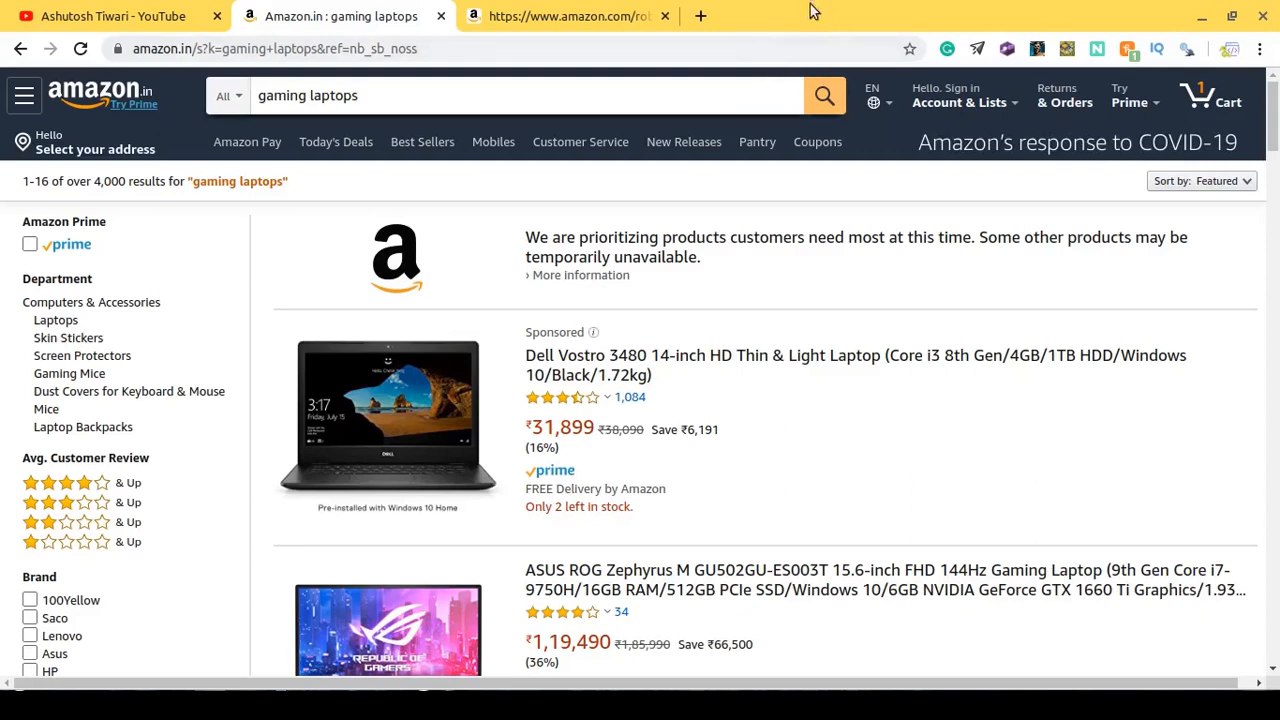
mouse_move(760, 10)
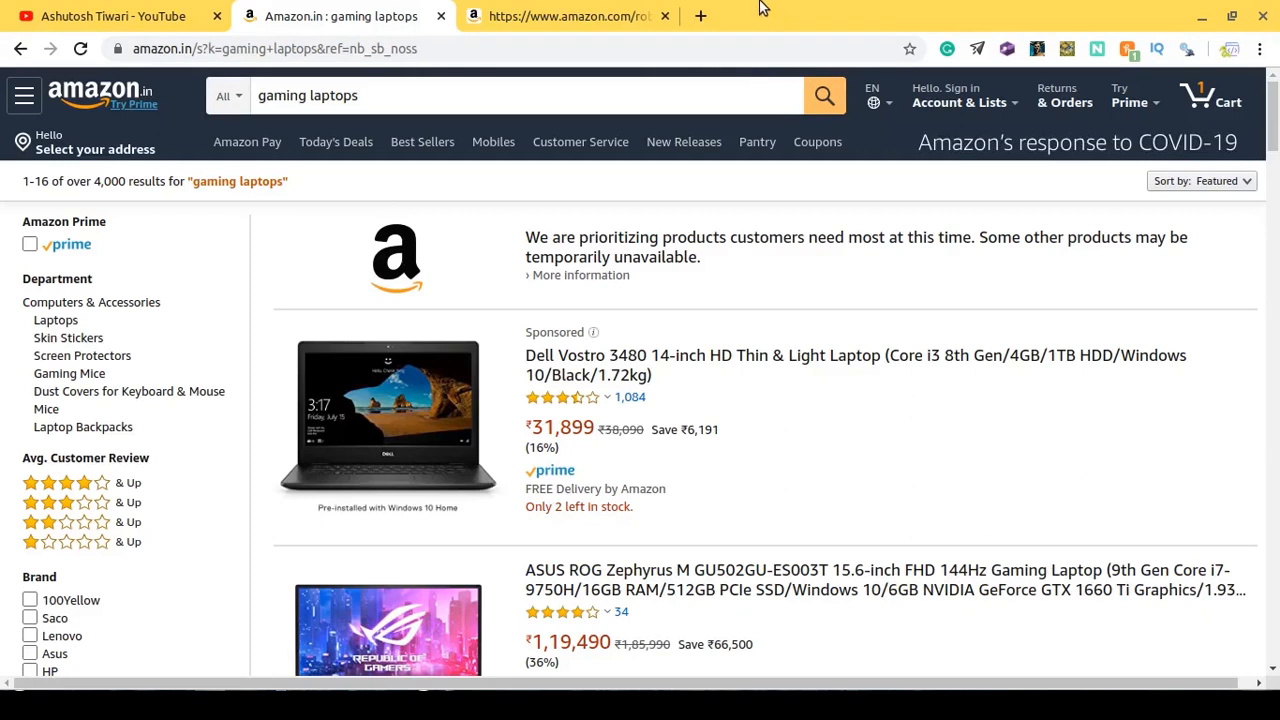
mouse_move(789, 28)
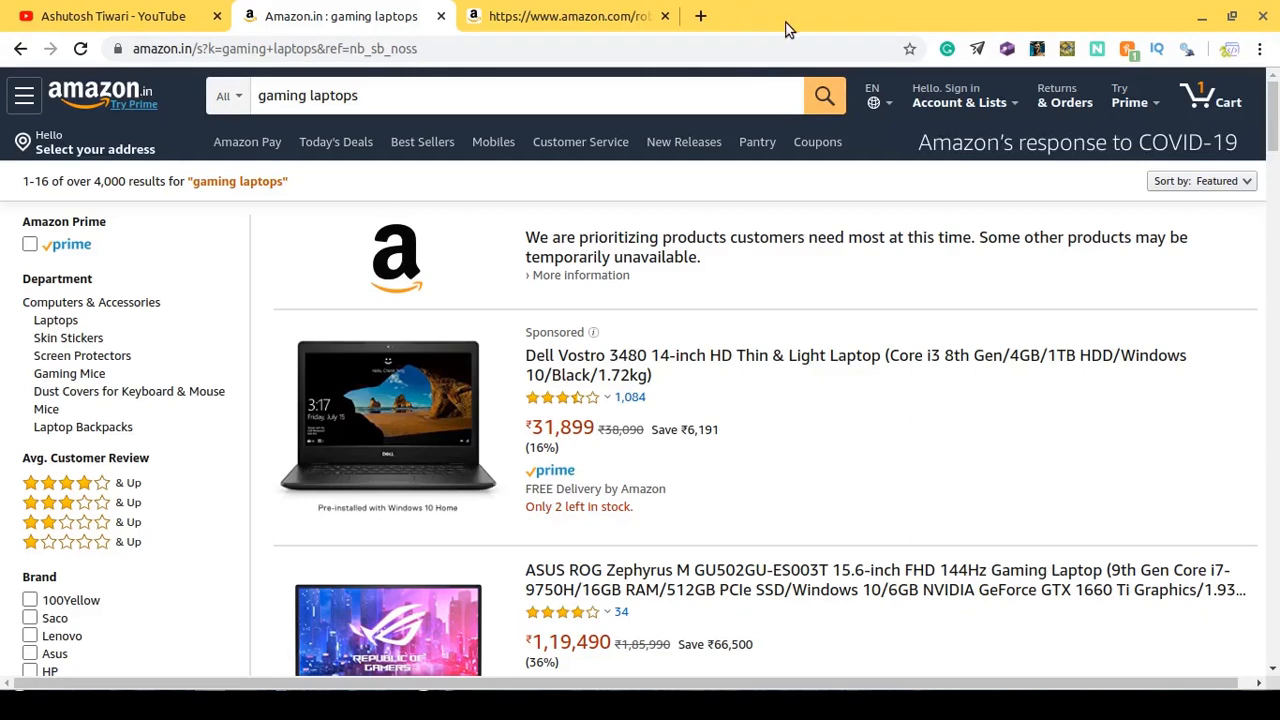
mouse_move(793, 35)
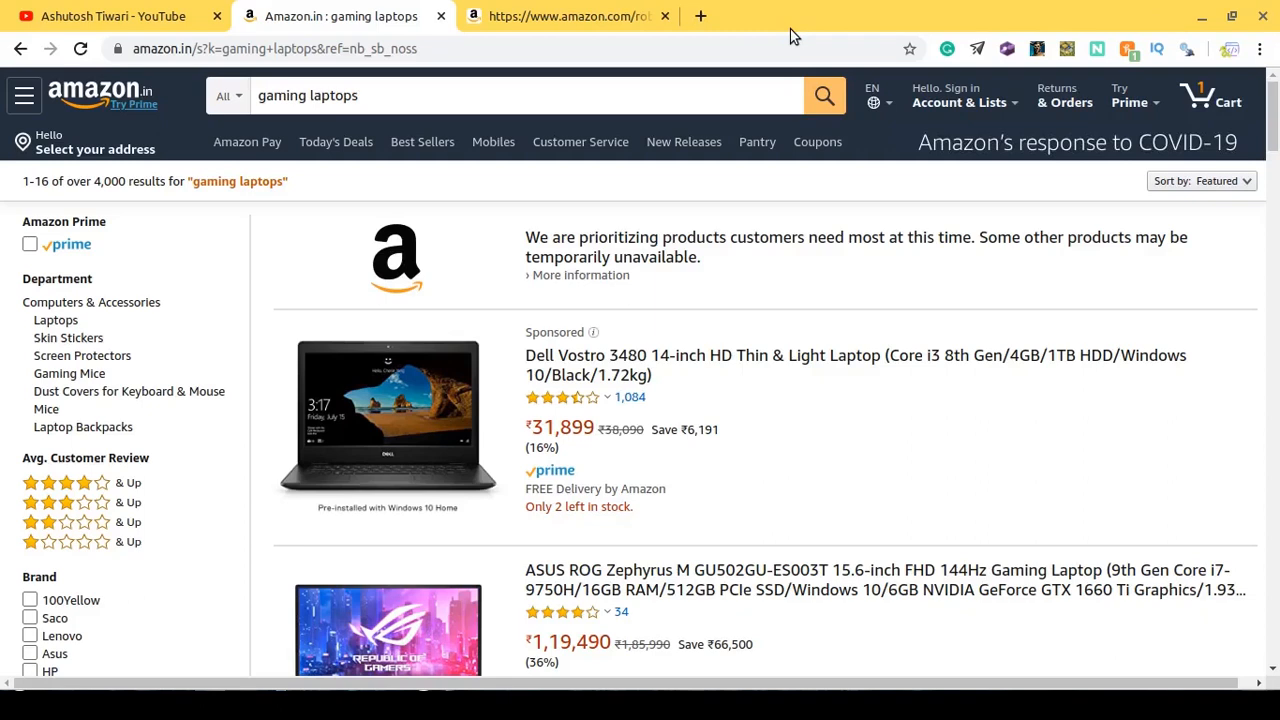
mouse_move(795, 43)
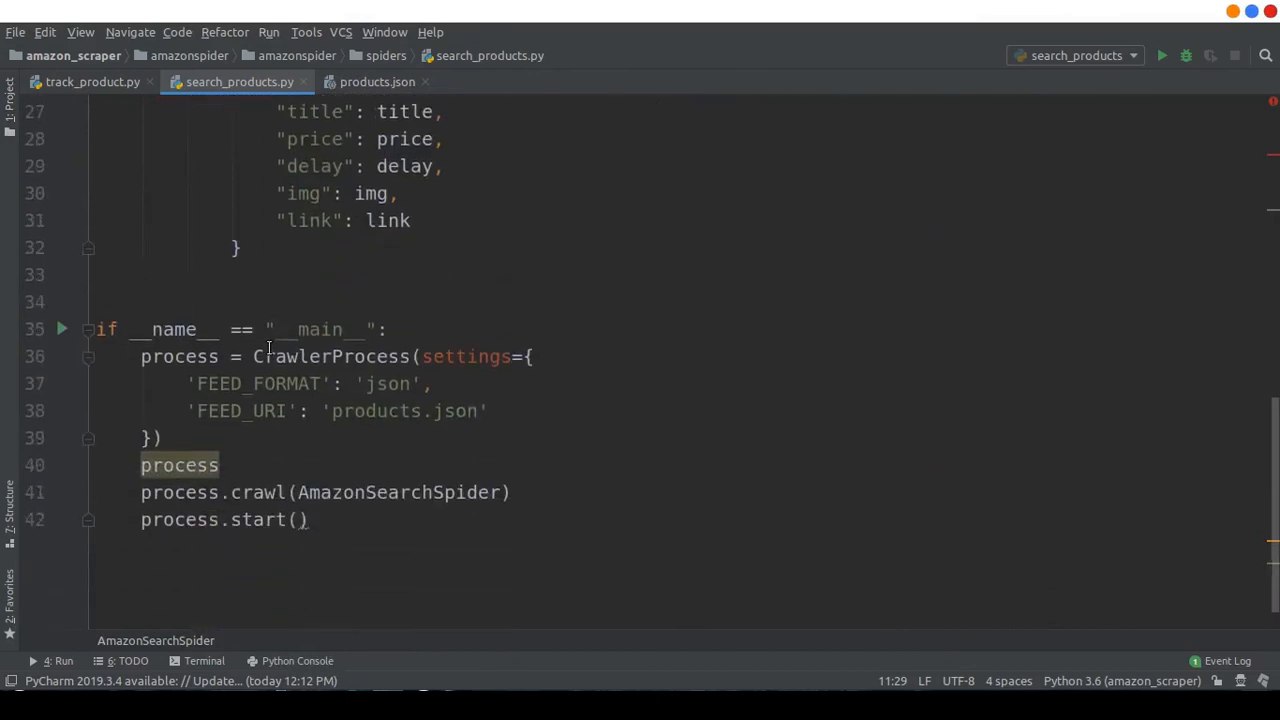
mouse_move(642, 349)
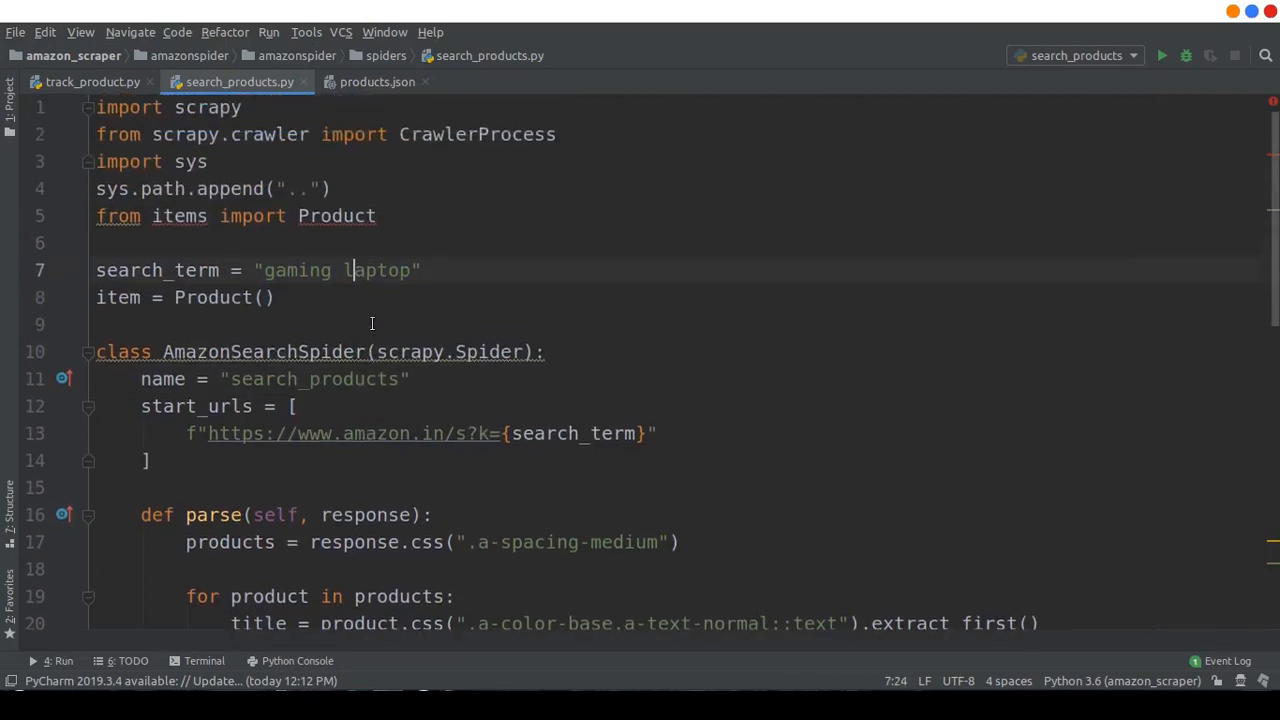
Run the search_products configuration for the 'gaming laptop' spider.
click(1161, 55)
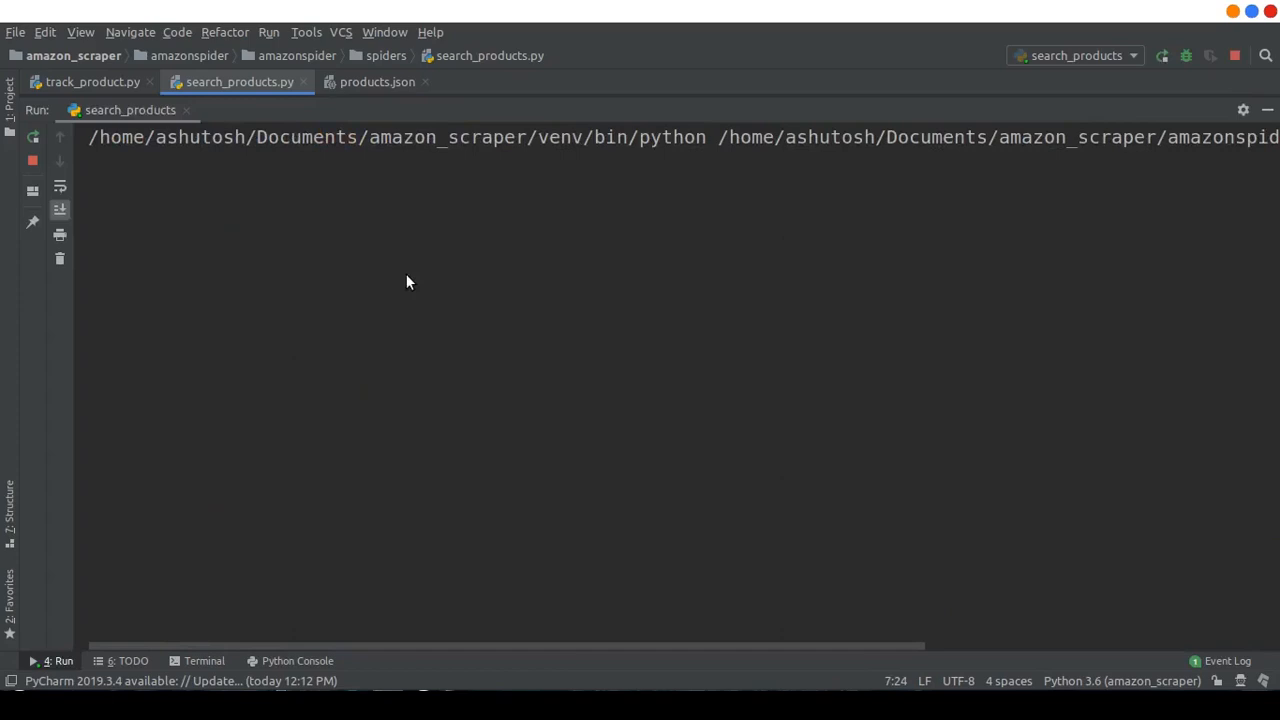
mouse_move(607, 247)
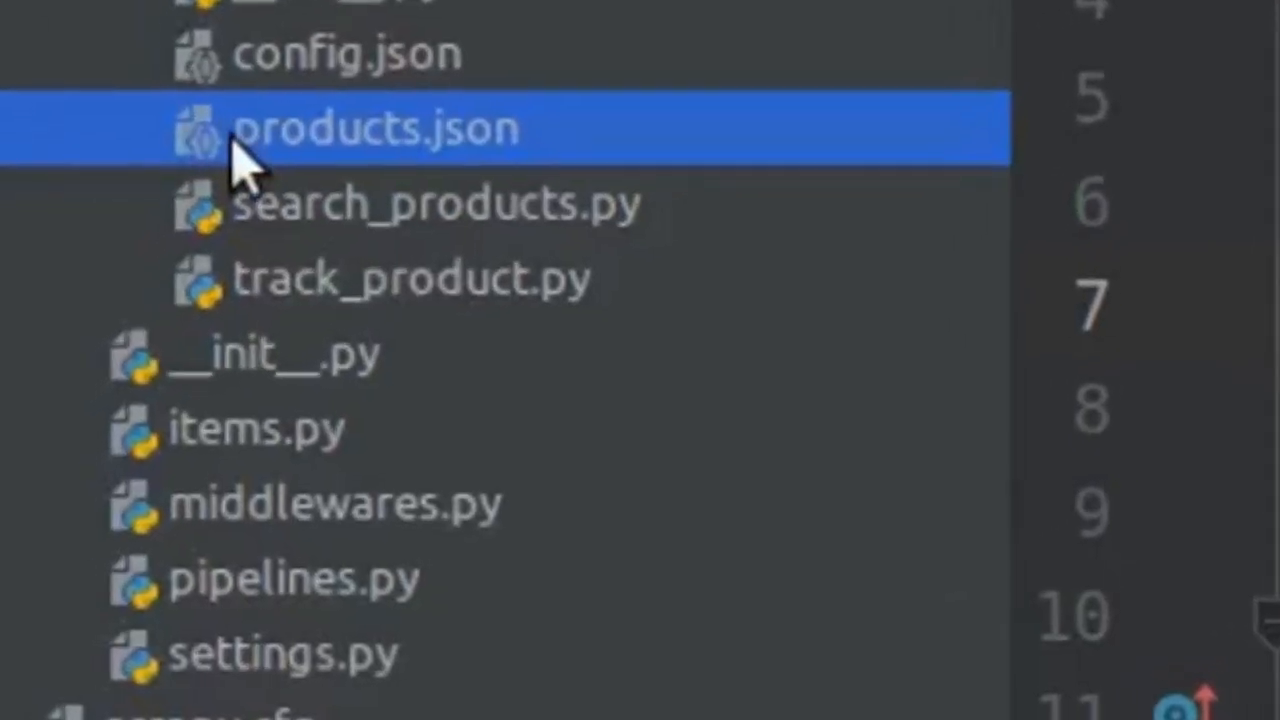
Open products.json and scroll sideways through the scraped laptop records.
double_click(375, 128)
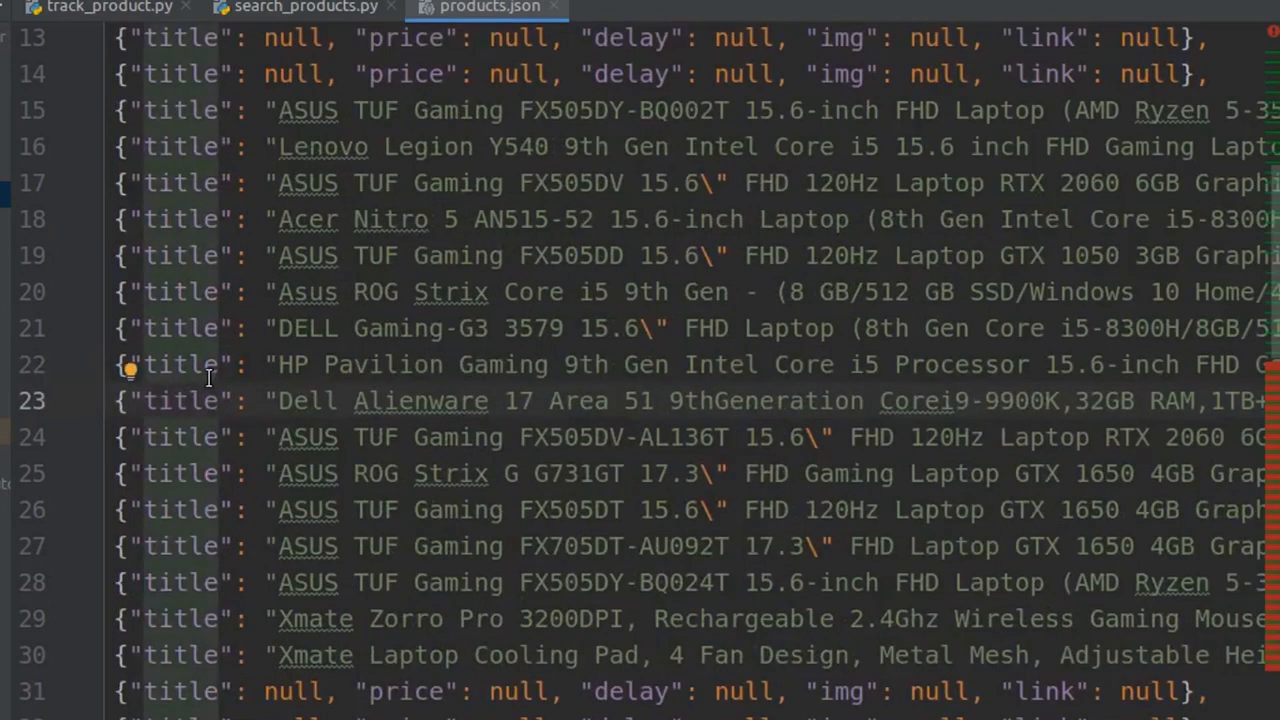
mouse_move(105, 118)
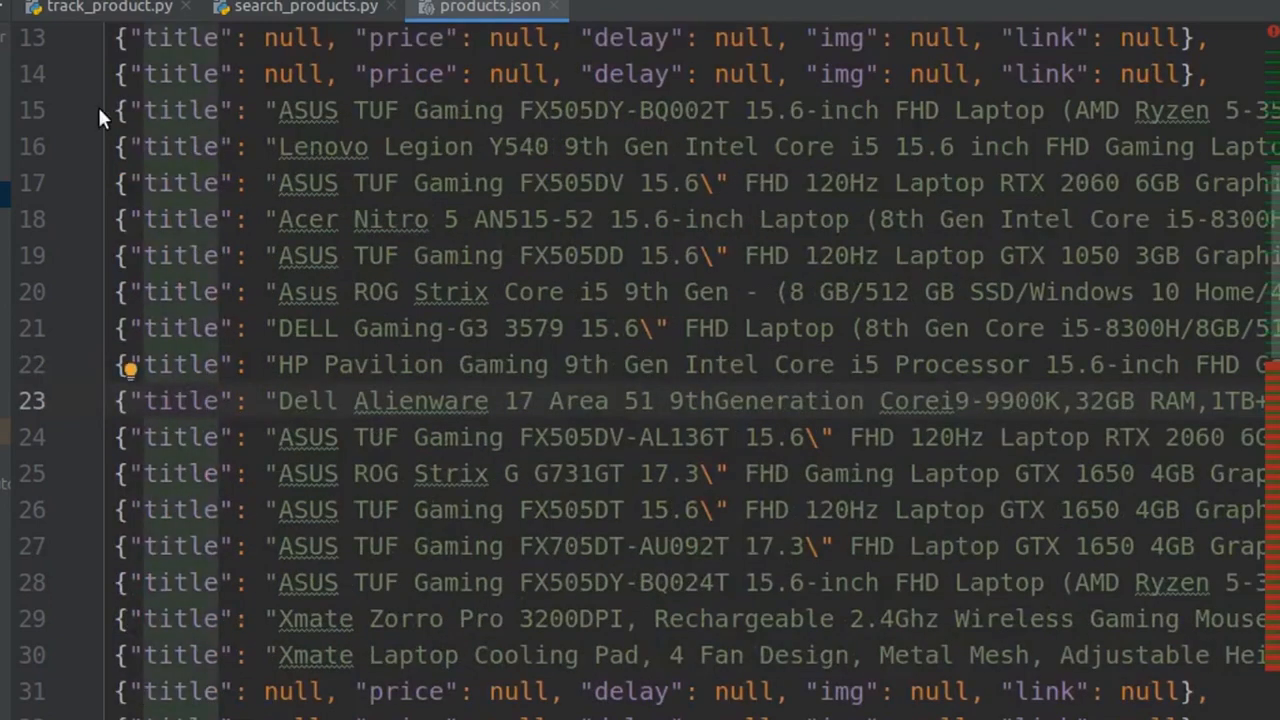
click(135, 110)
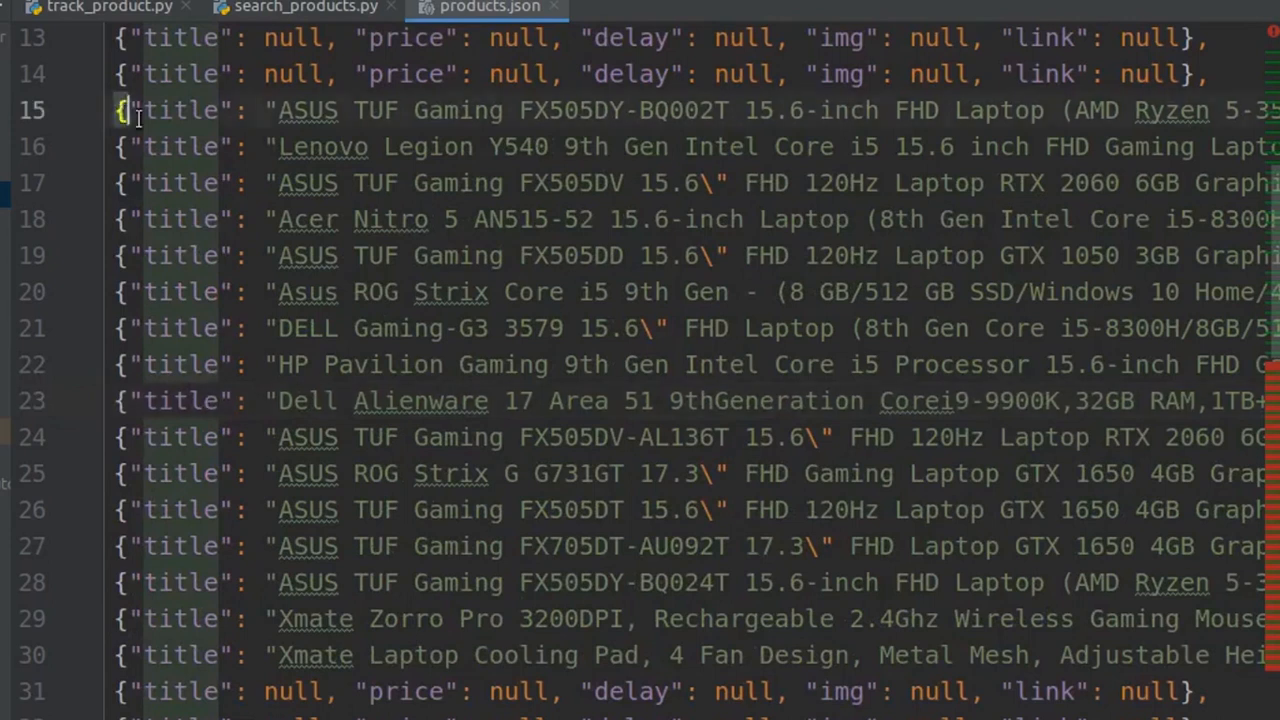
scroll(right, 3)
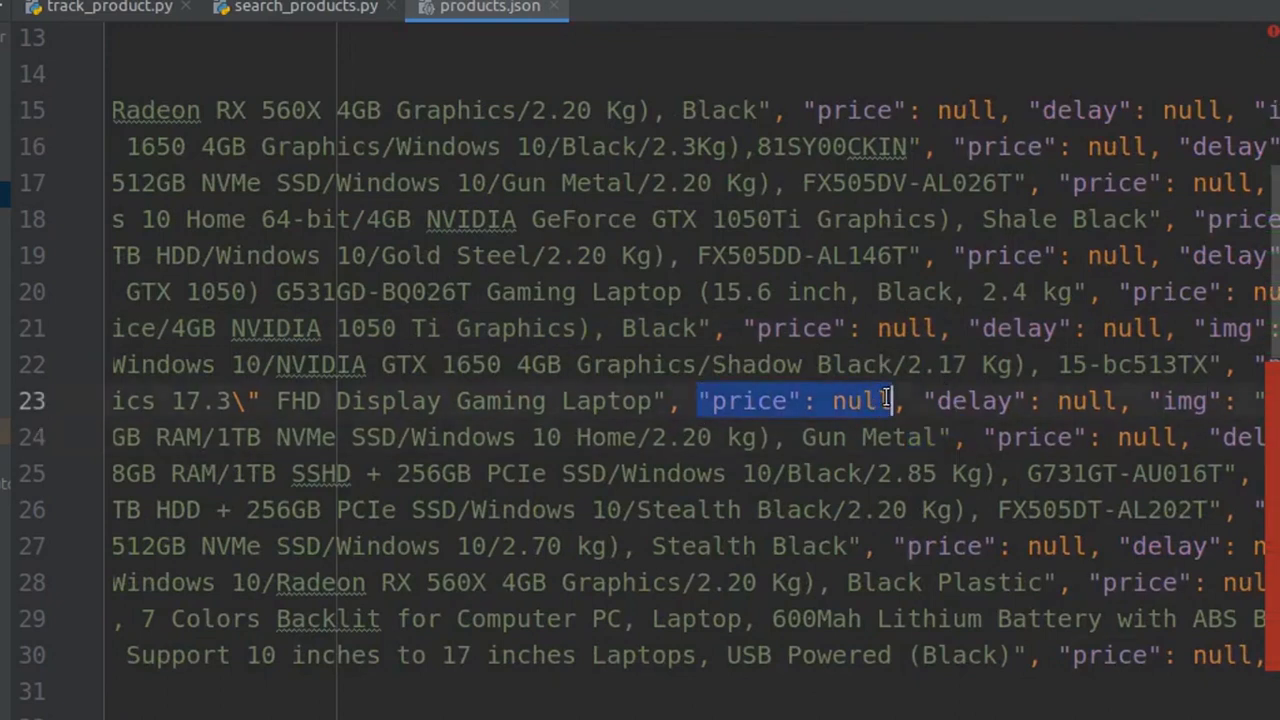
scroll(right, 3)
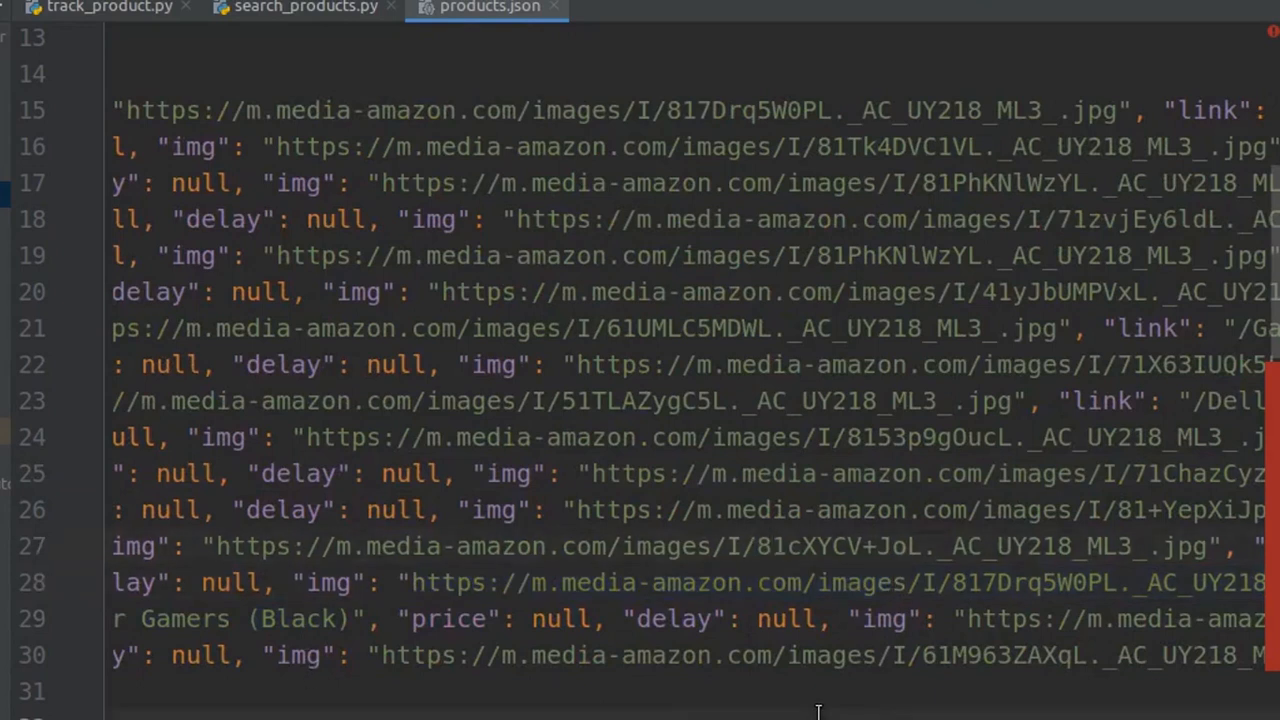
scroll(left, 3)
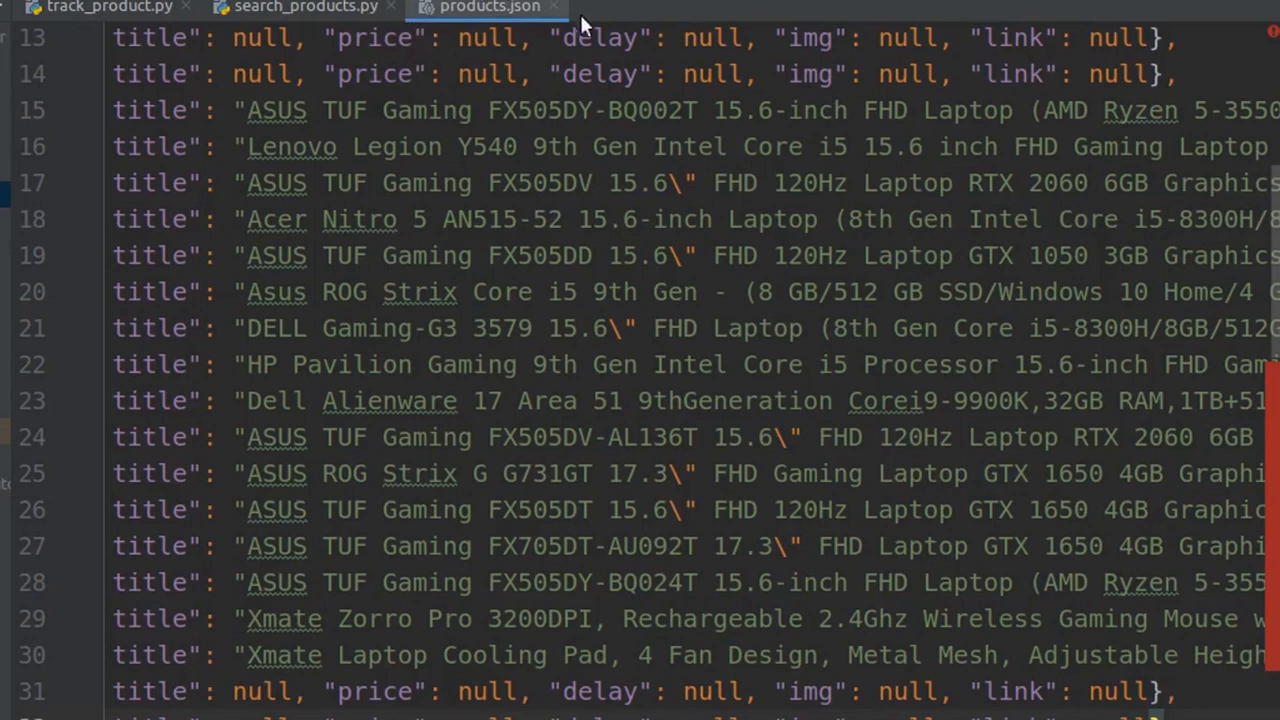
Close products.json and scroll search_products.py past the search term and yield fields.
click(303, 9)
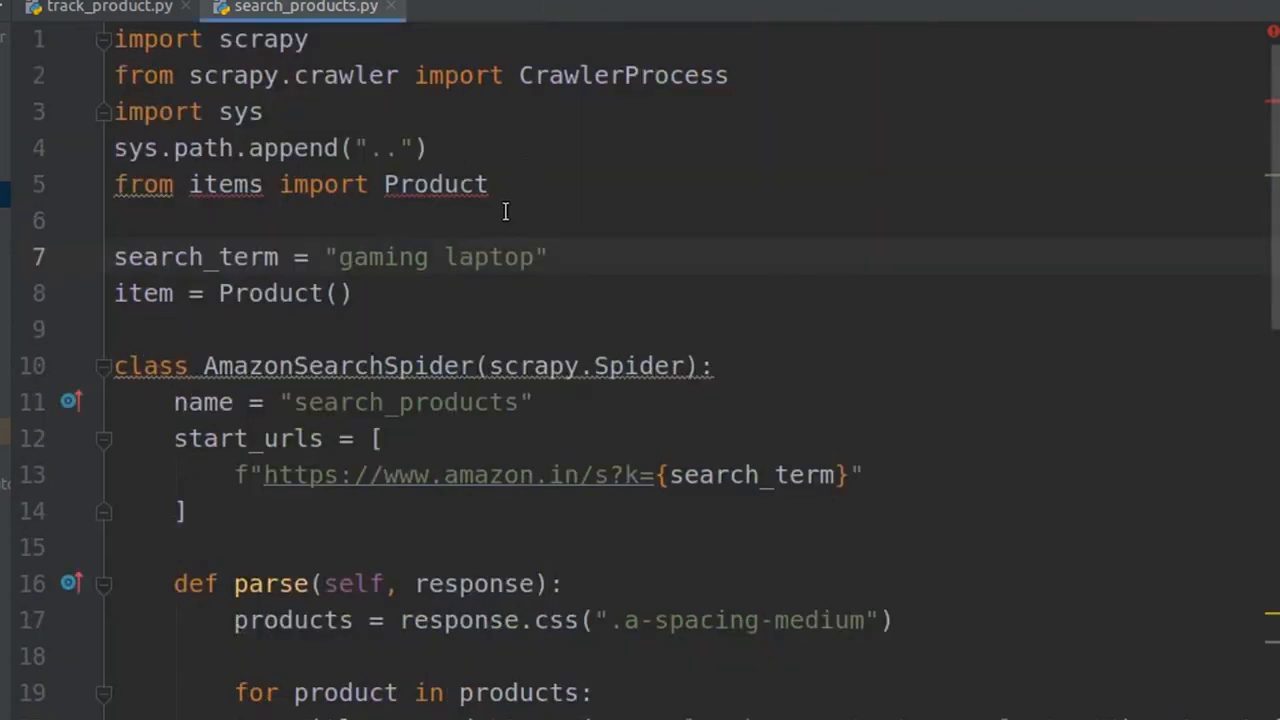
click(458, 257)
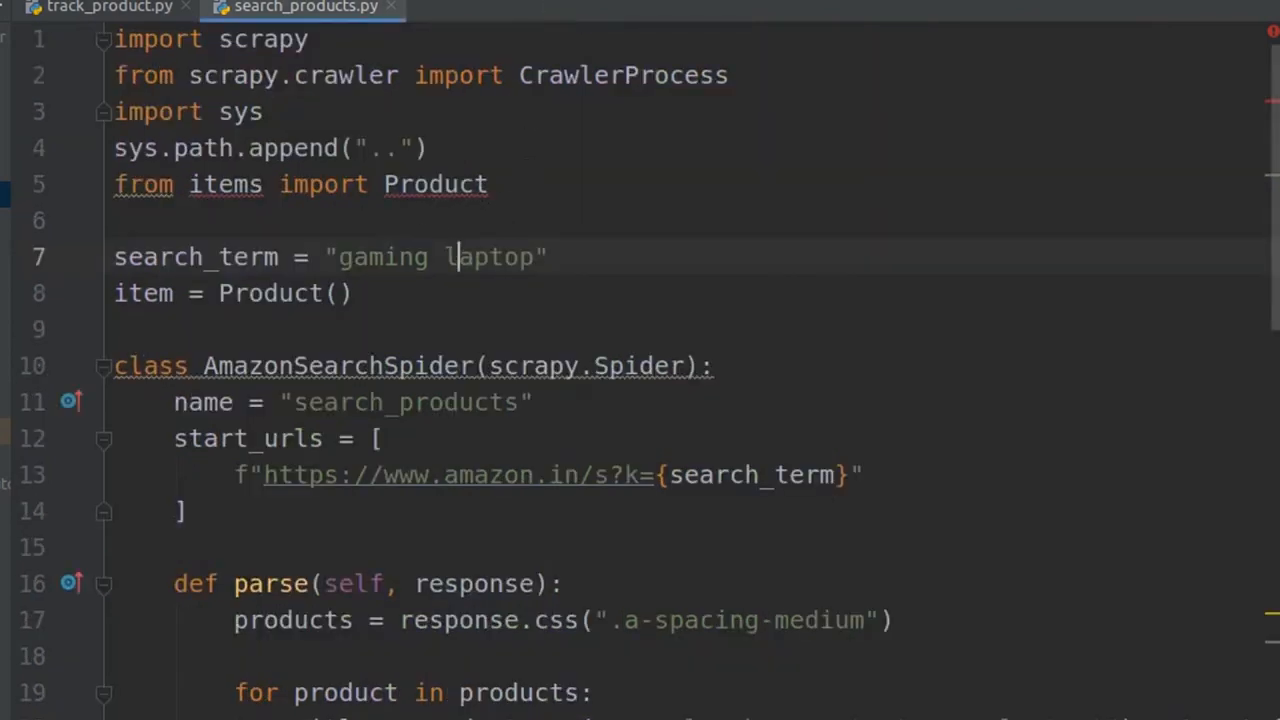
scroll(down, 3)
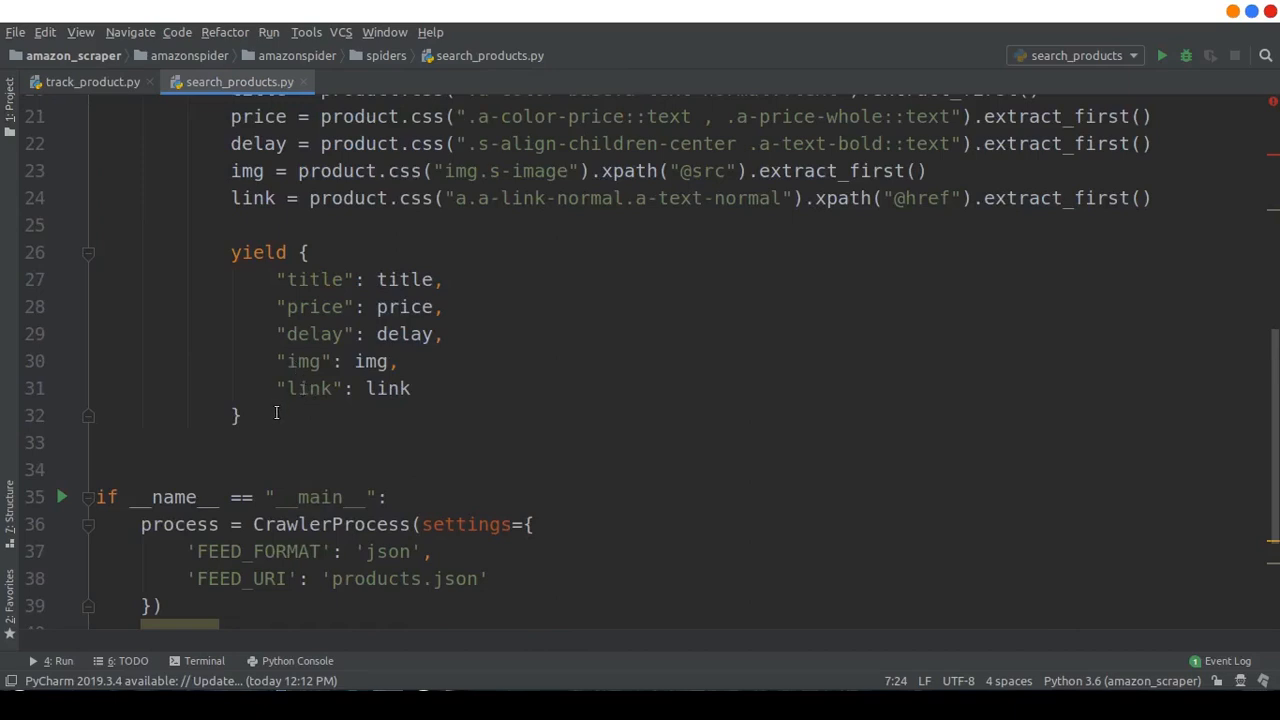
scroll(down, 3)
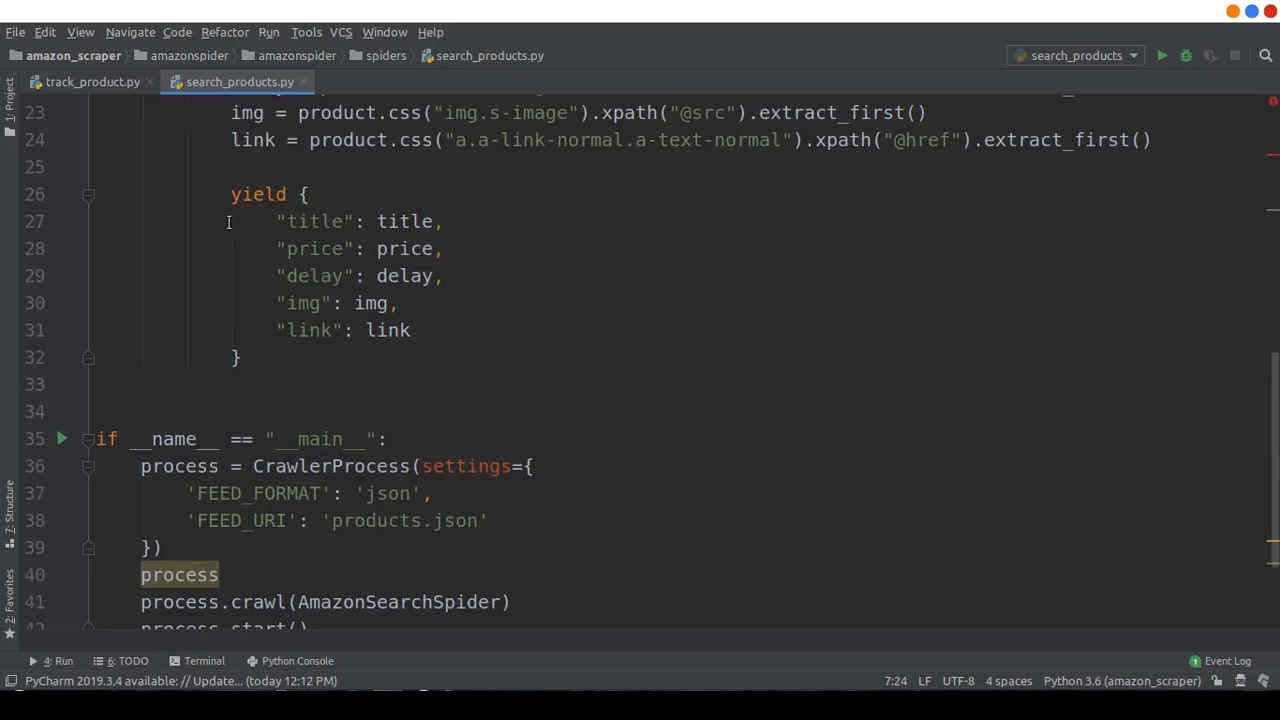
mouse_move(590, 194)
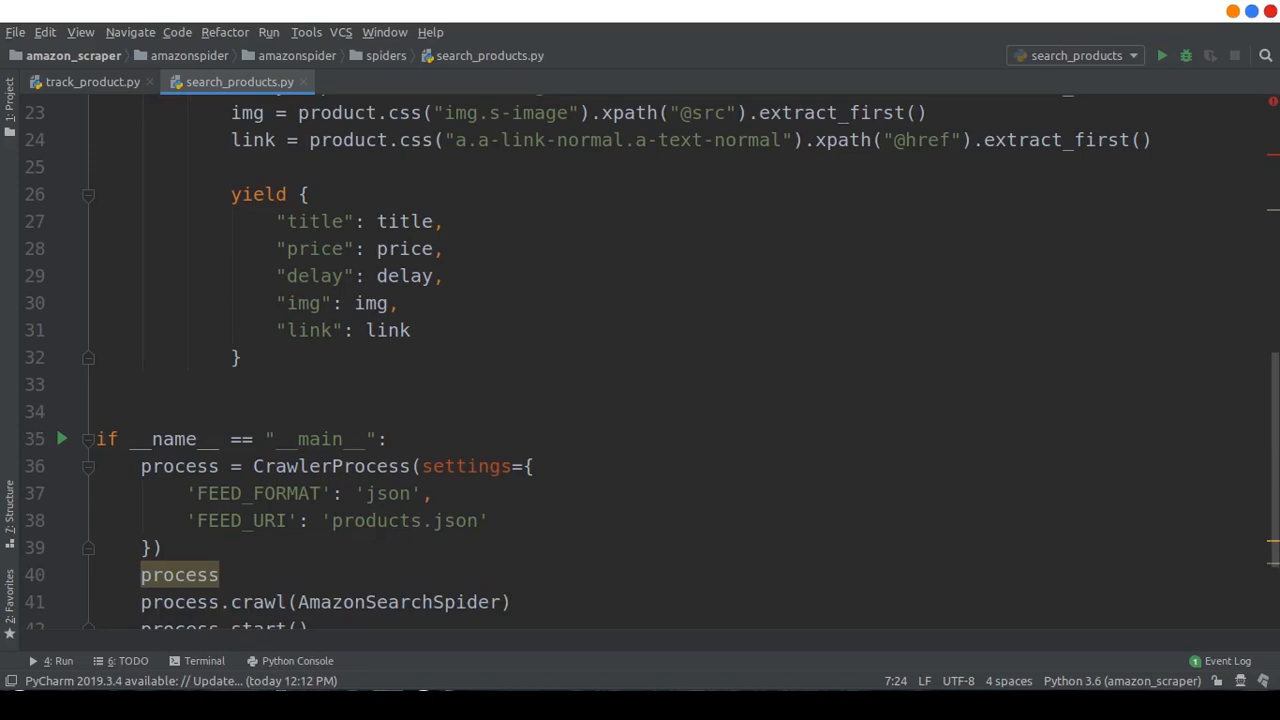
mouse_move(1255, 447)
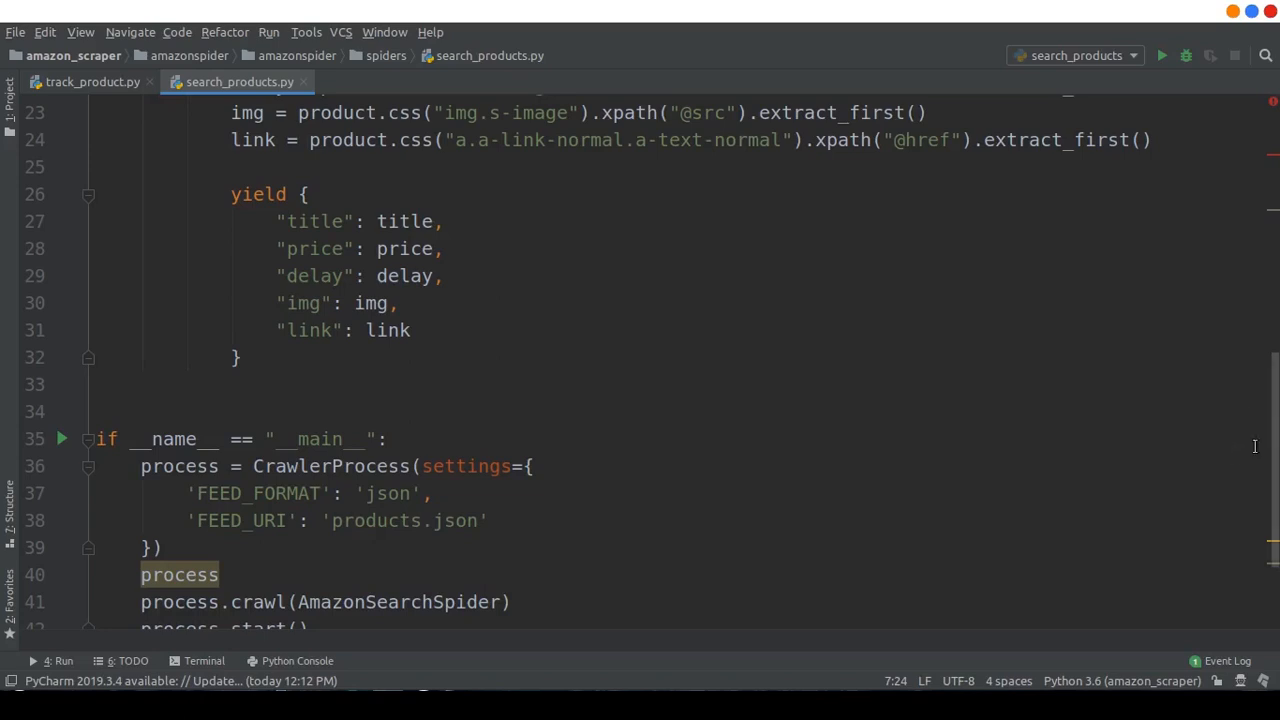
mouse_move(1273, 456)
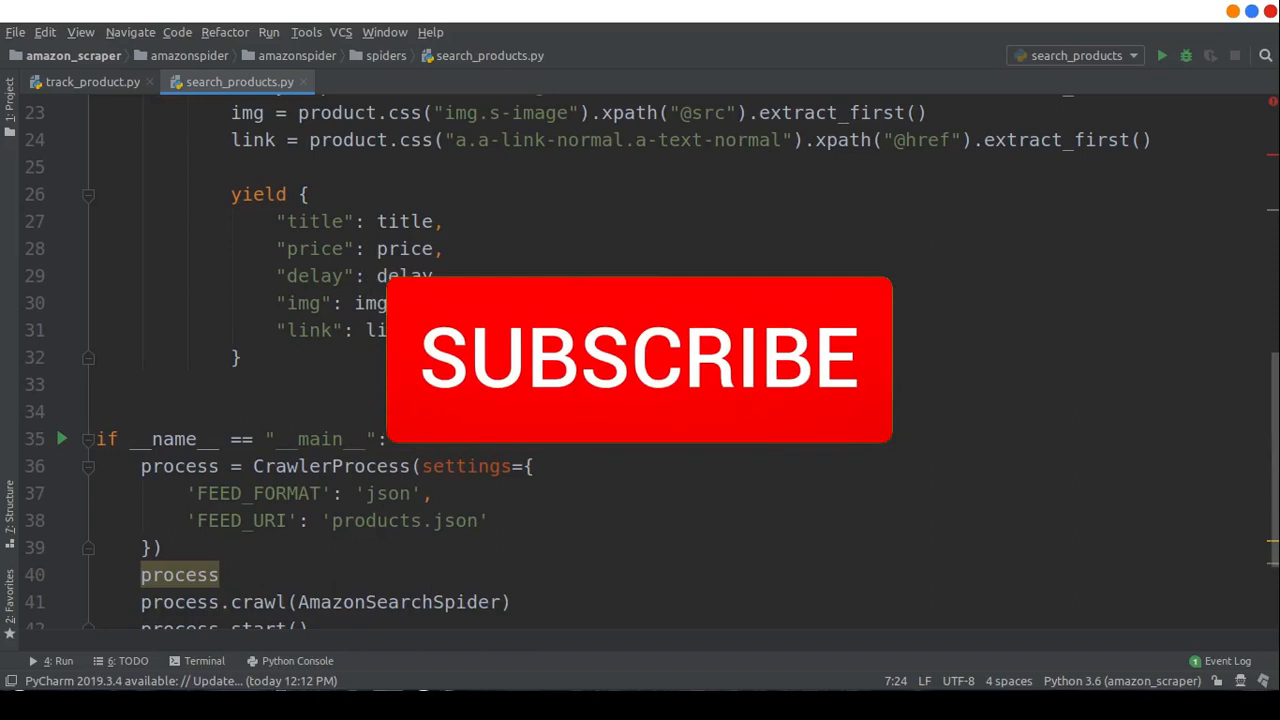
click(639, 360)
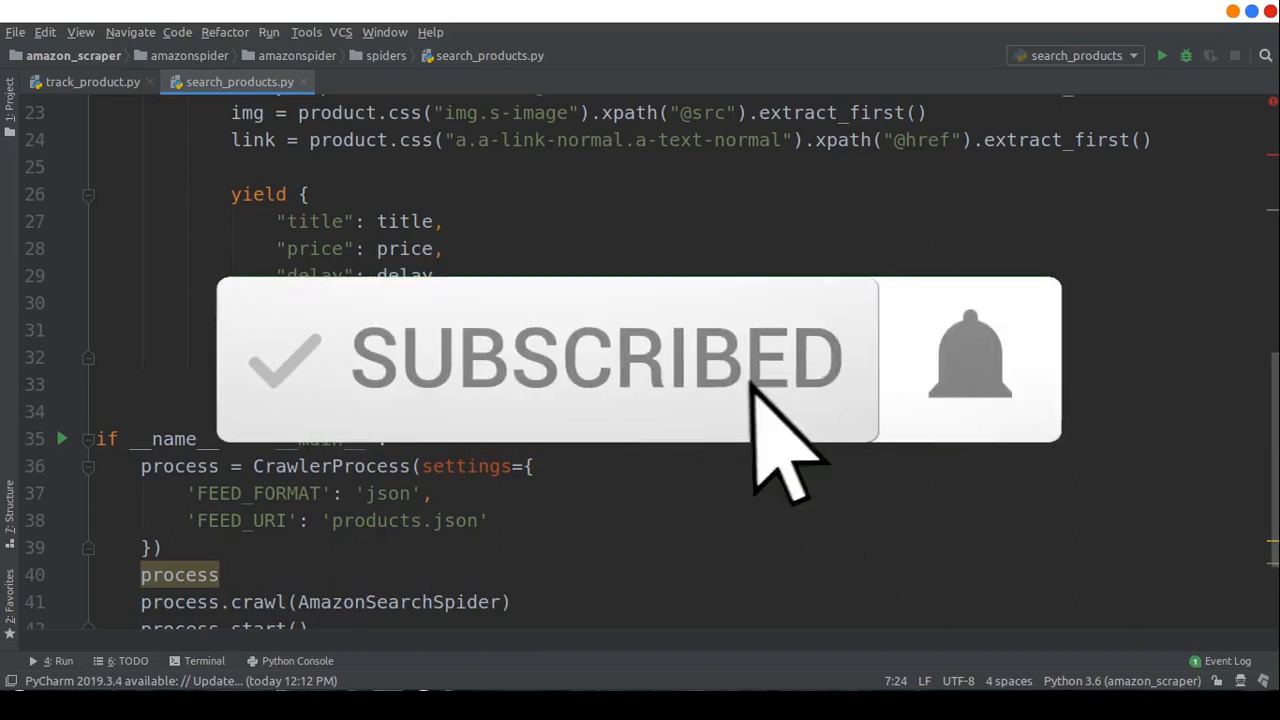